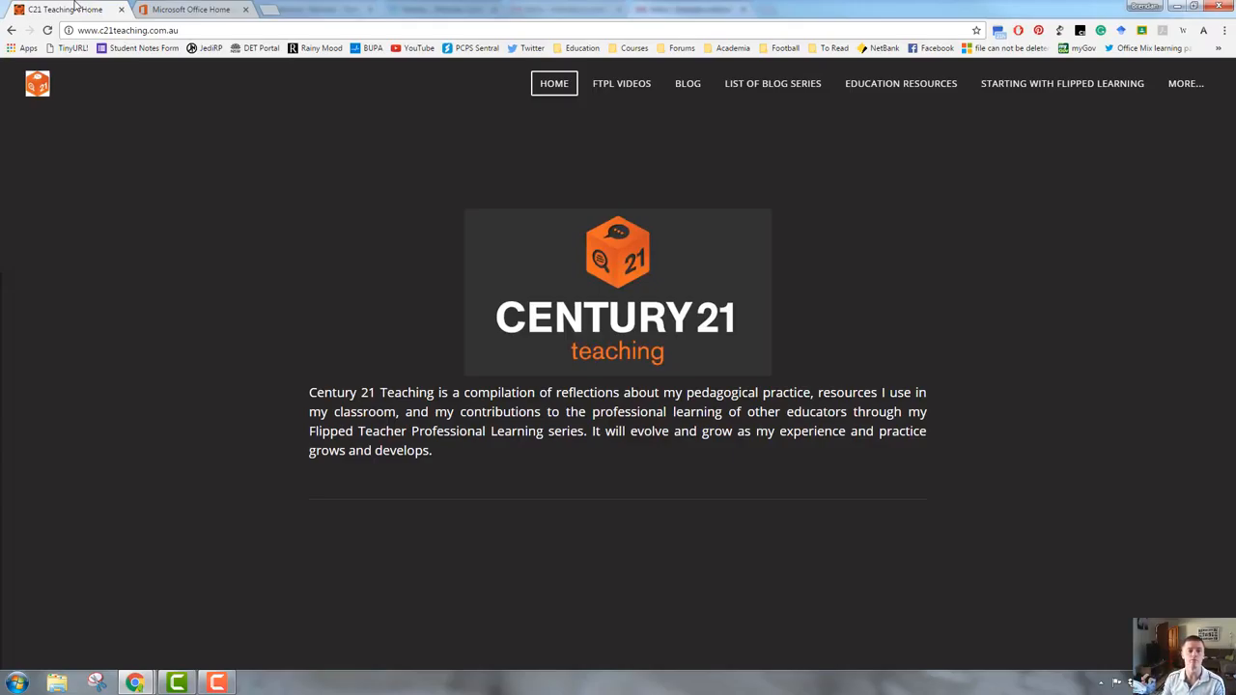
- Switch the browser to the already-open Office 365 home page
click(190, 8)
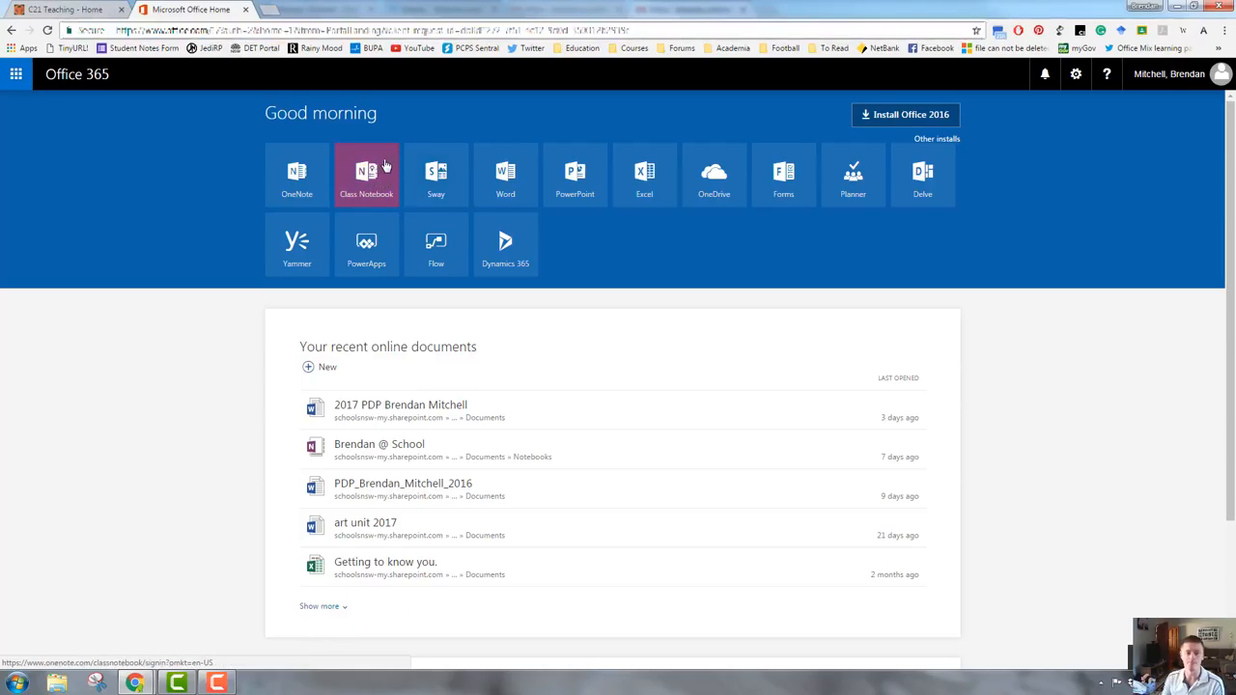
- Launch the Class Notebook app from the Office 365 app tiles
click(367, 173)
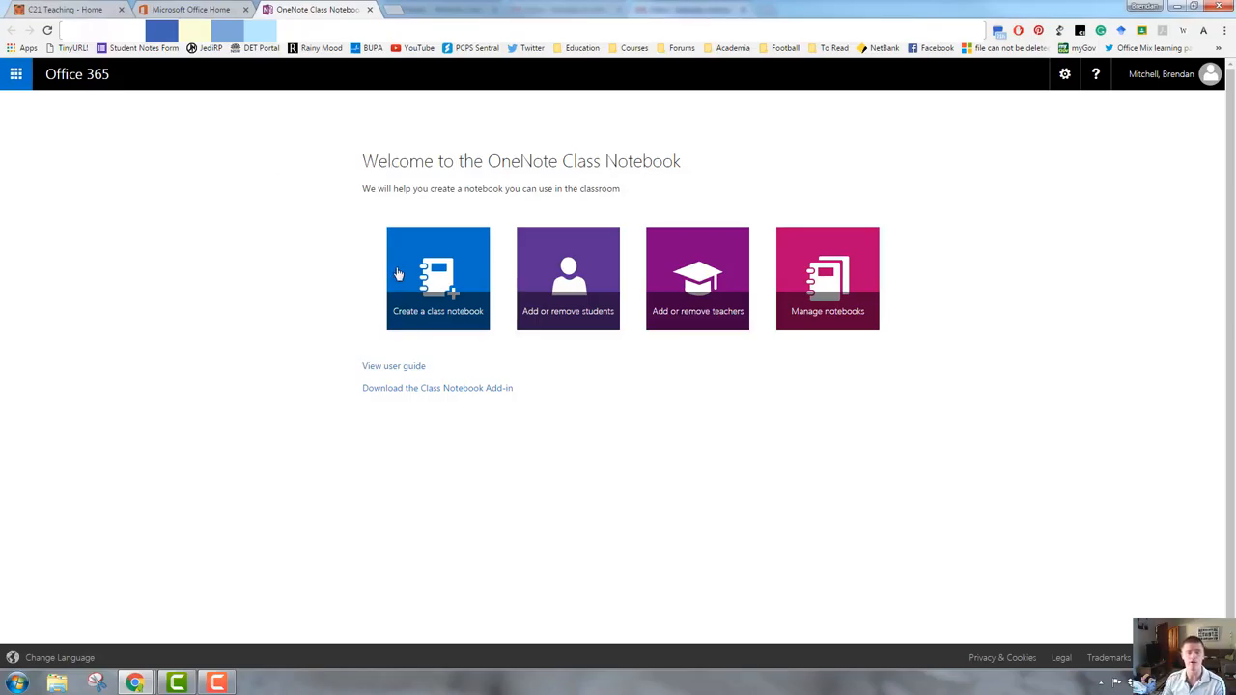
mouse_move(437, 286)
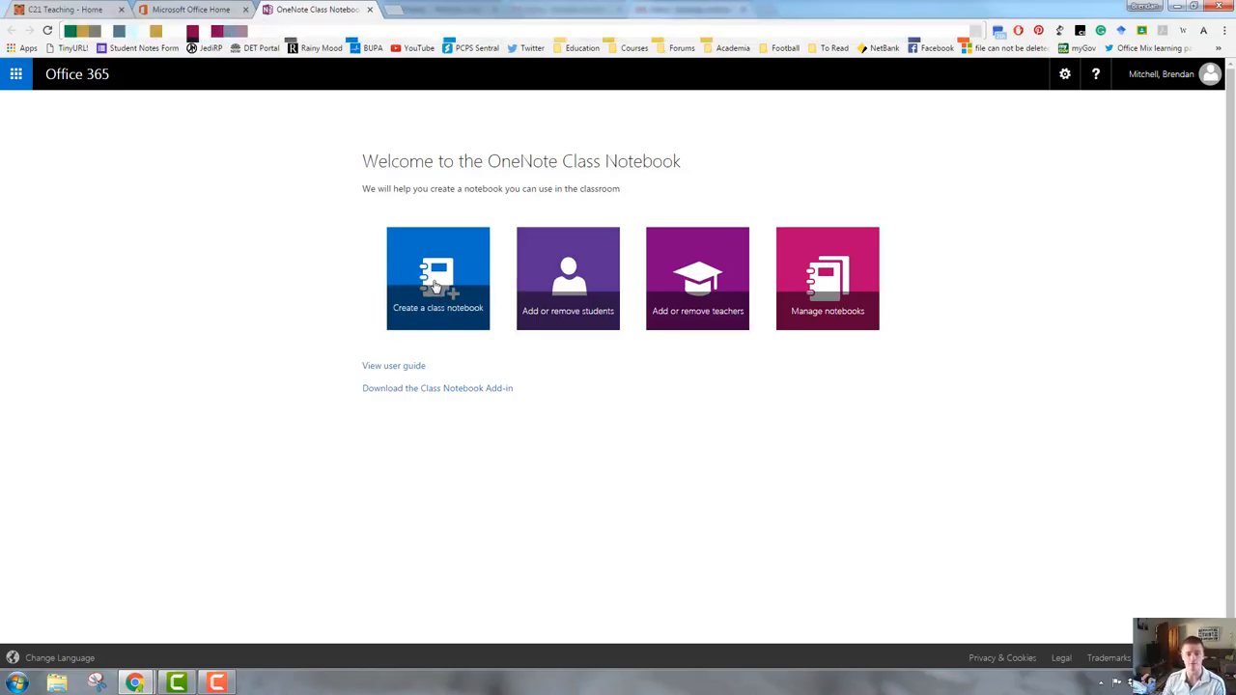
- Start a new class notebook and name the class '2017 Stage 3'
click(436, 278)
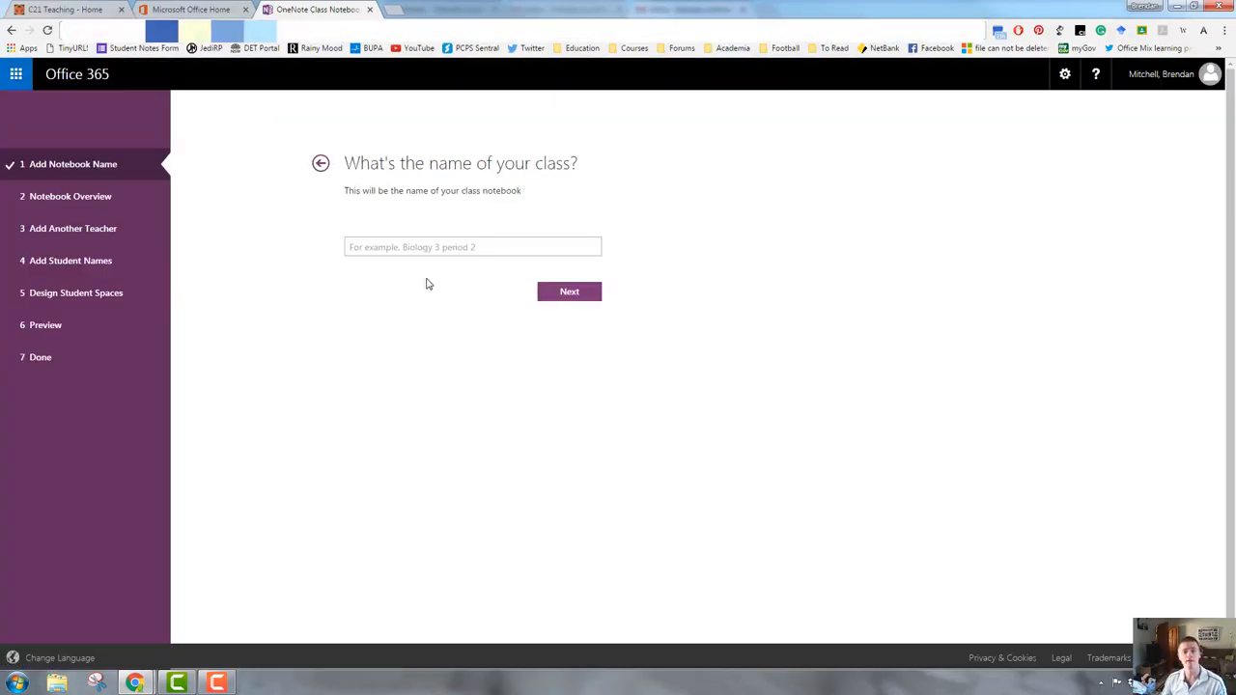
click(472, 248)
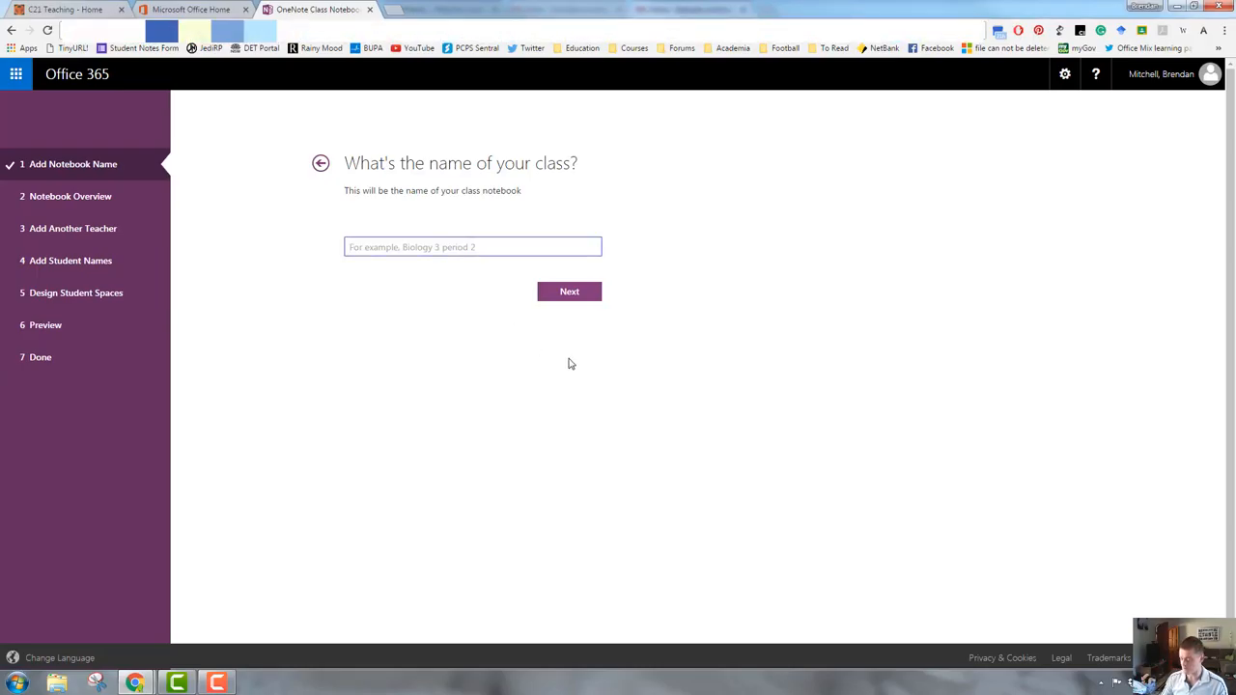
text(2017)
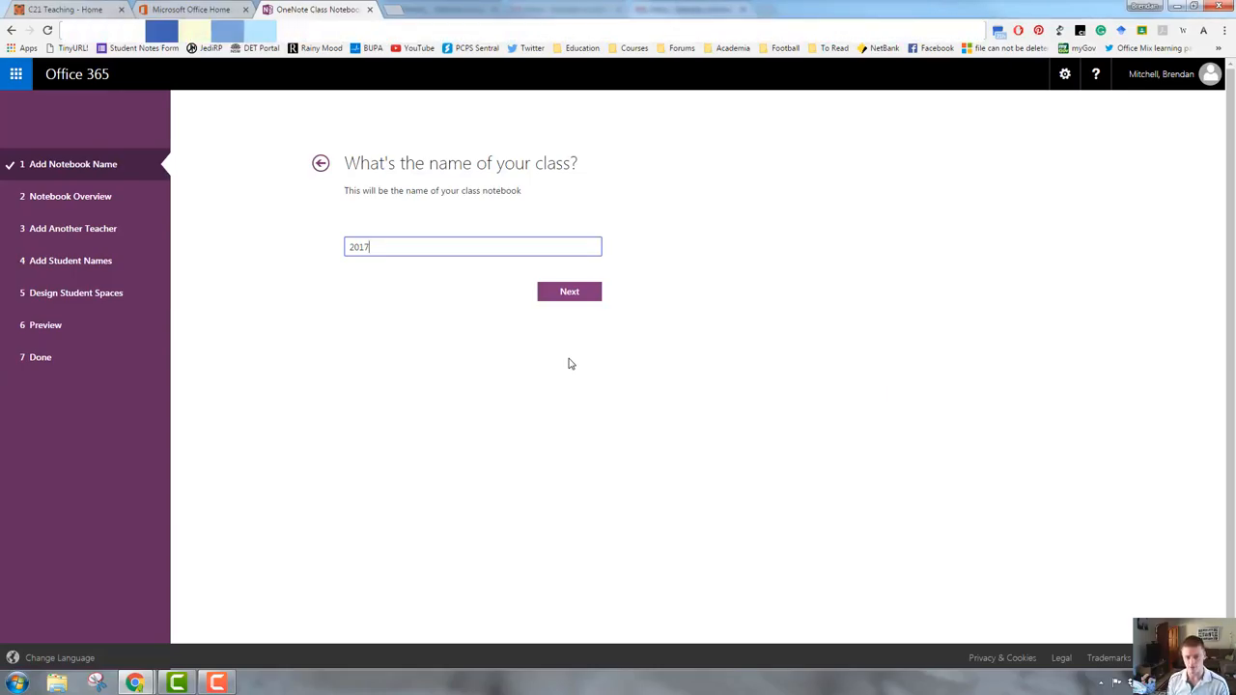
text(Stage 3)
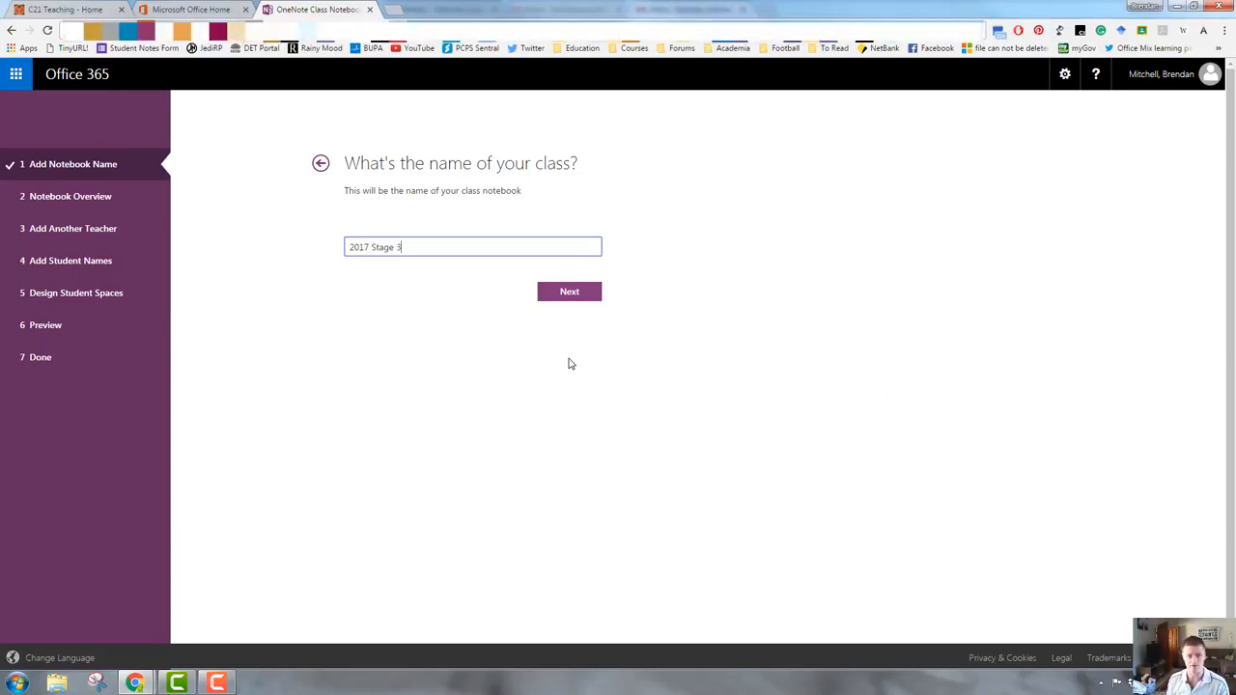
- Confirm the class name and reach the Notebook Overview of its three section groups
click(567, 292)
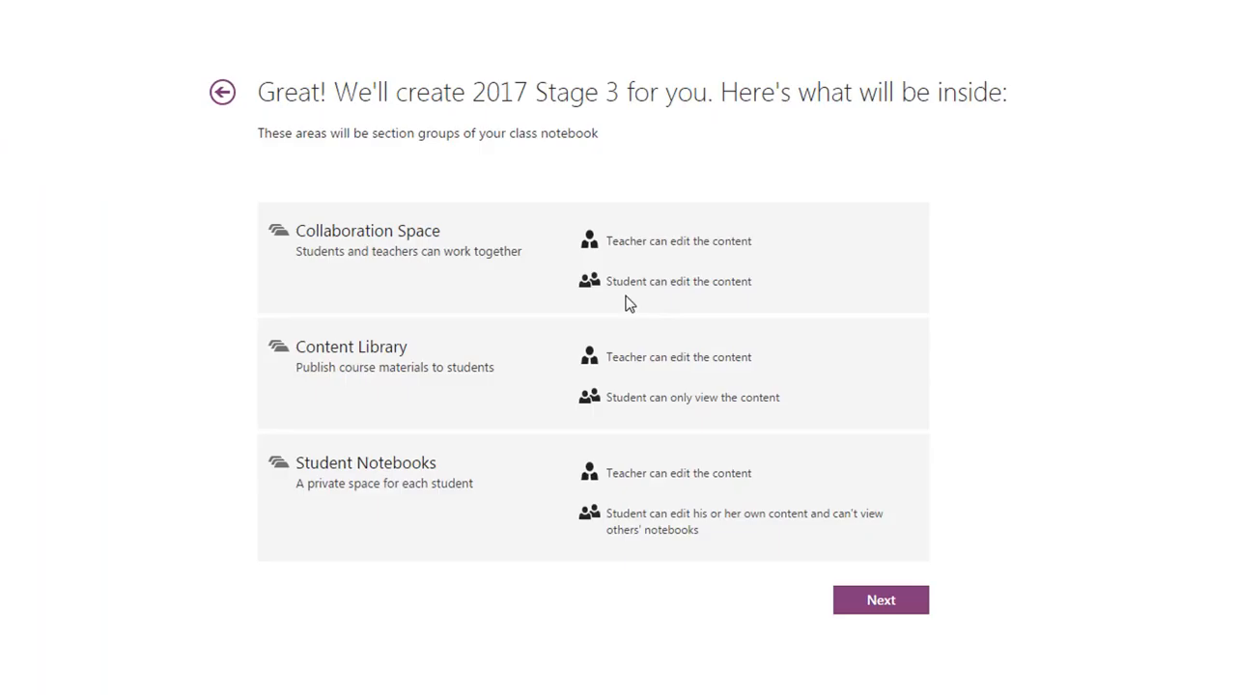
mouse_move(780, 278)
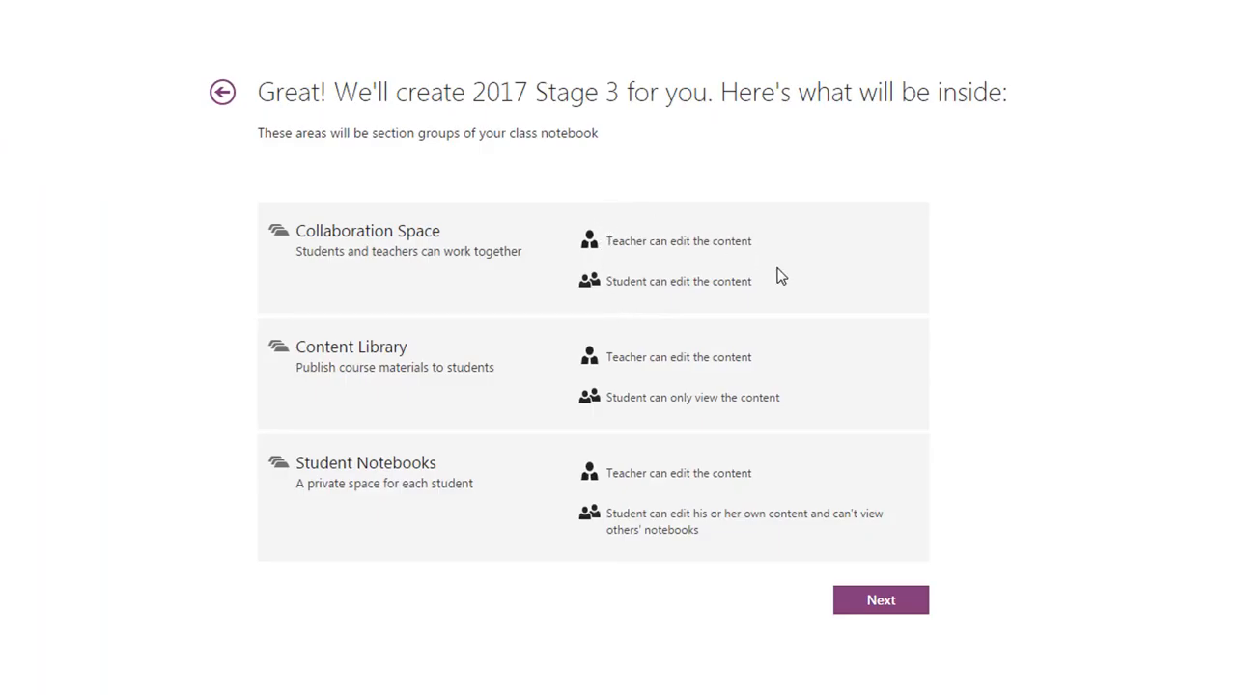
mouse_move(782, 267)
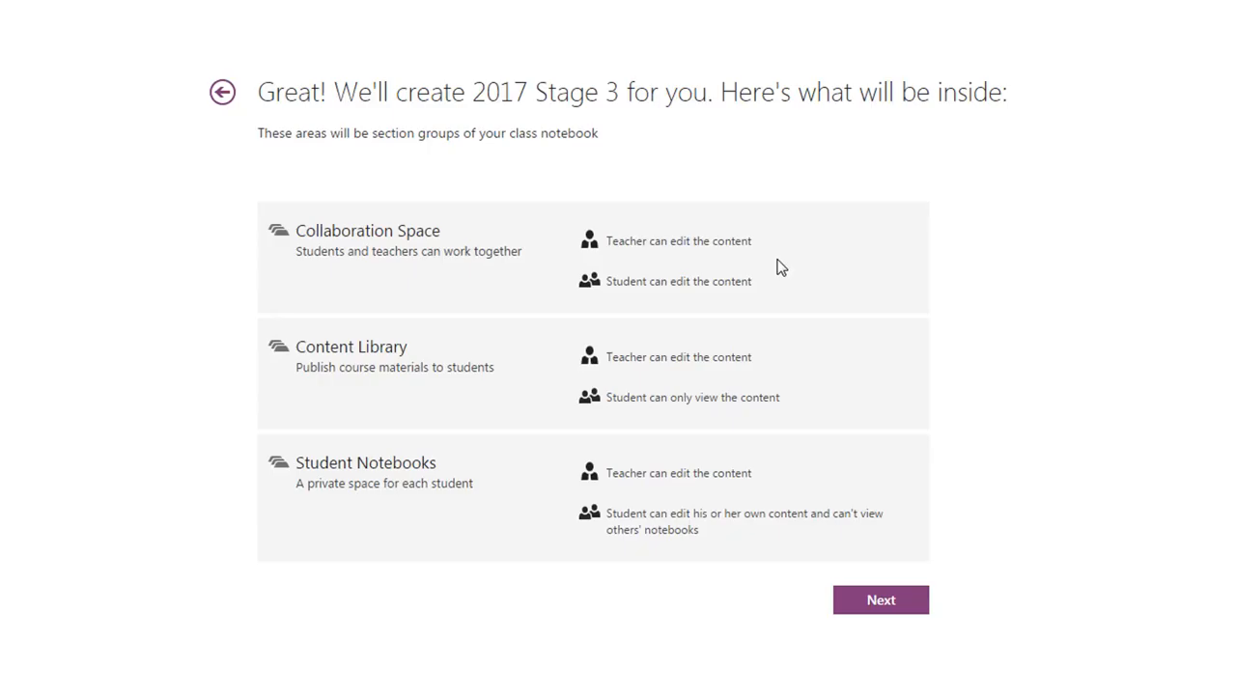
mouse_move(394, 208)
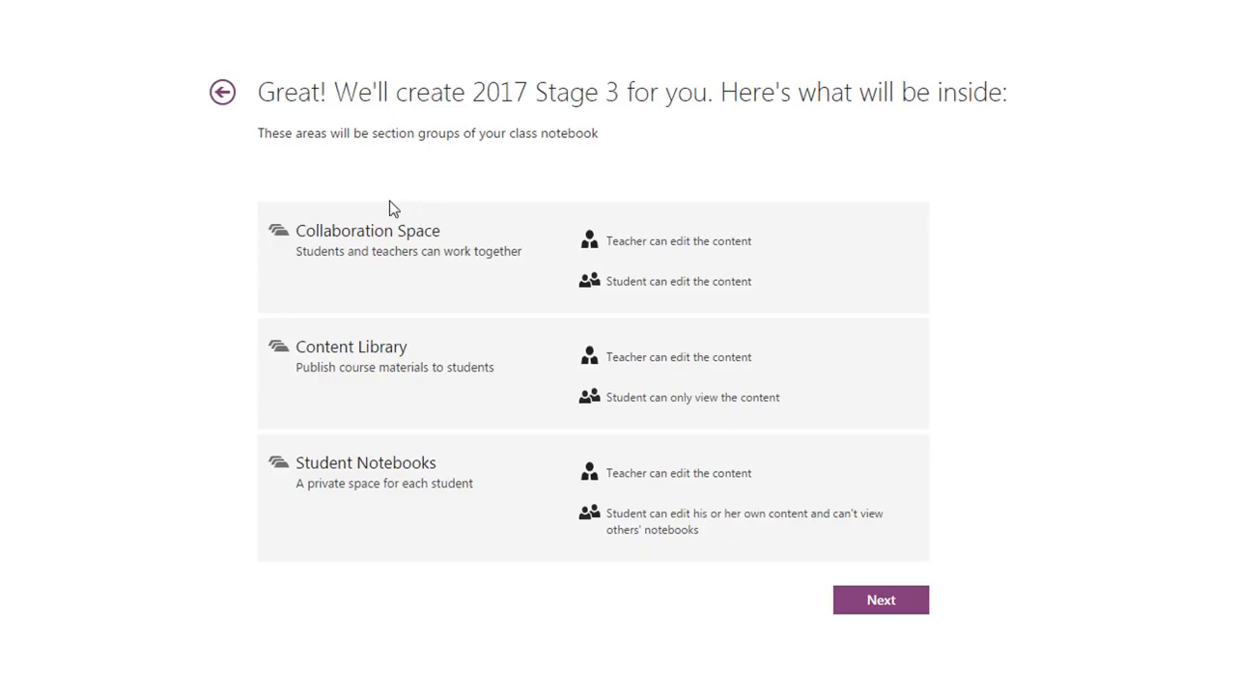
mouse_move(506, 348)
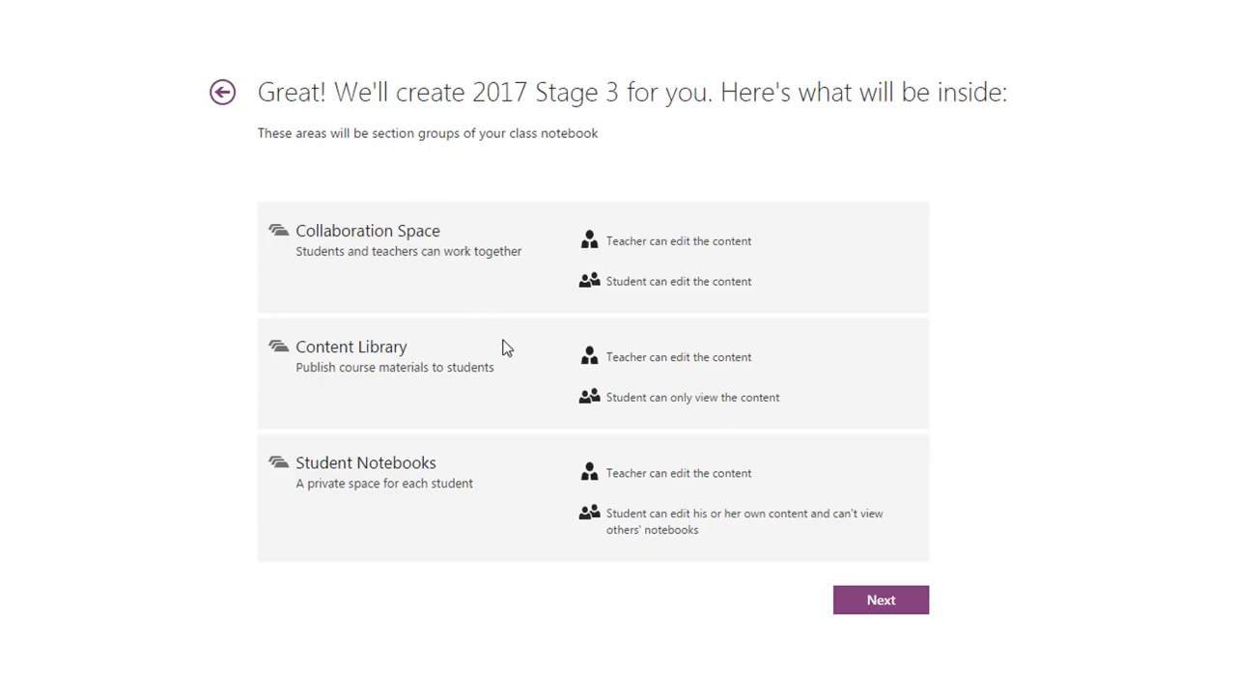
mouse_move(712, 352)
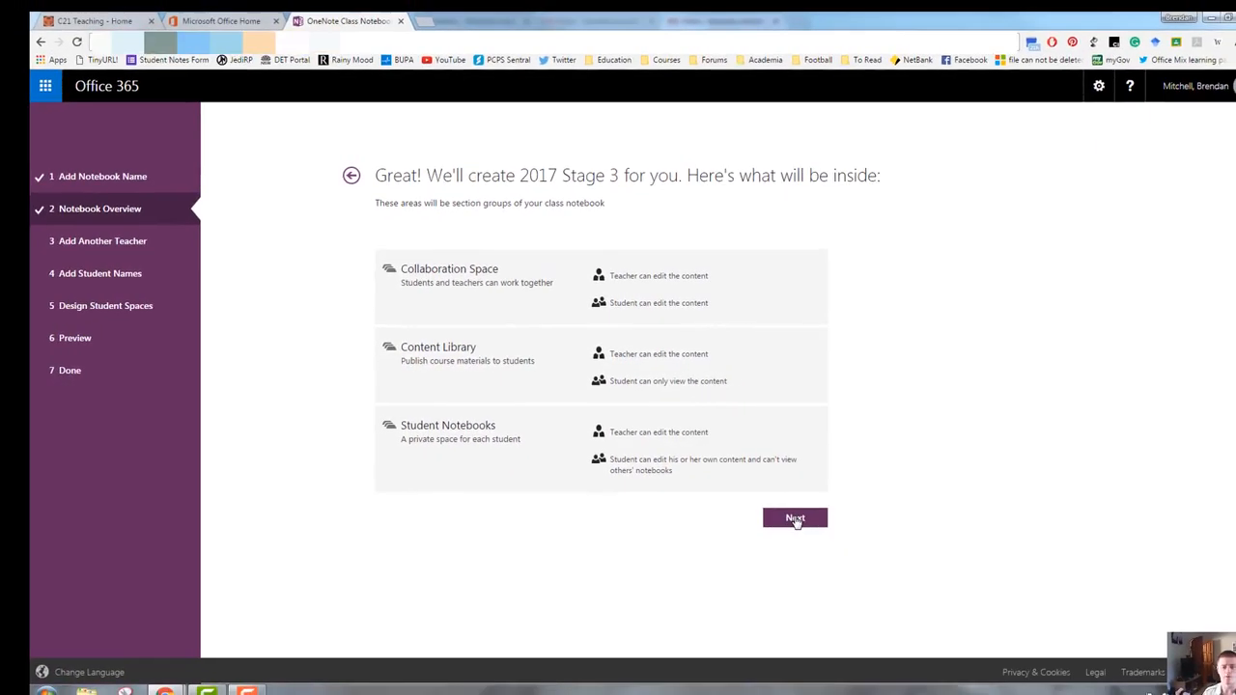
- Continue past the overview to the optional Add Another Teacher step
click(796, 517)
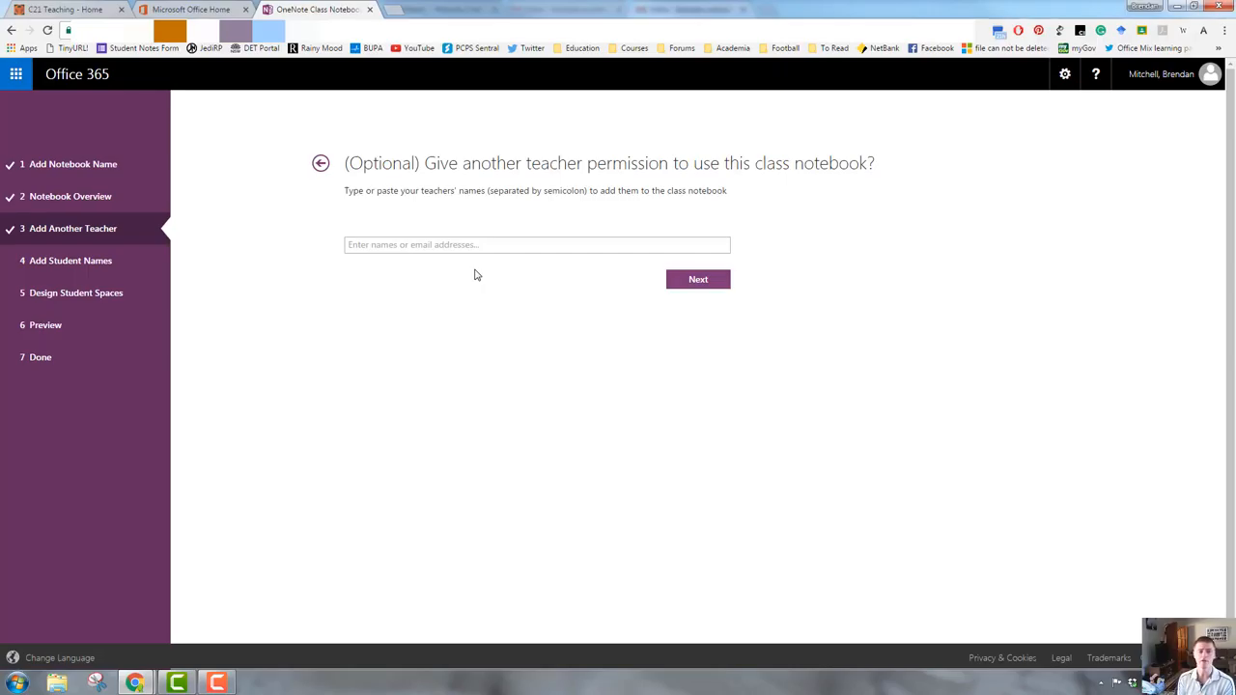
mouse_move(622, 257)
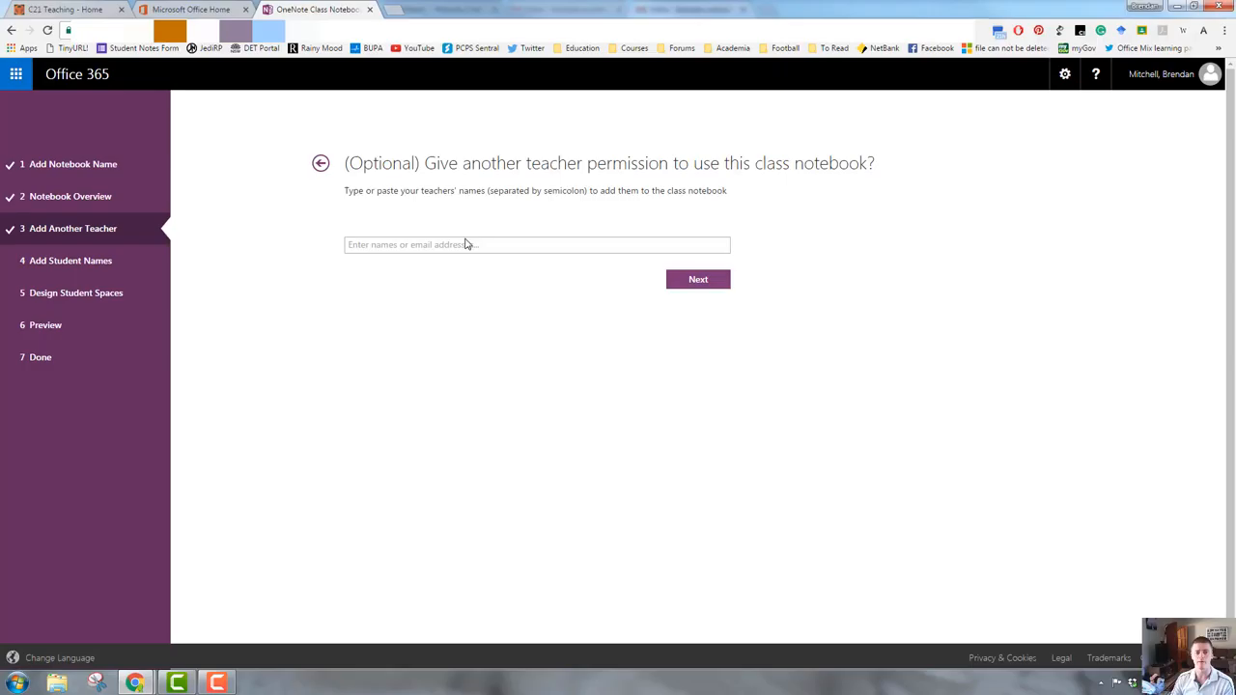
mouse_move(442, 239)
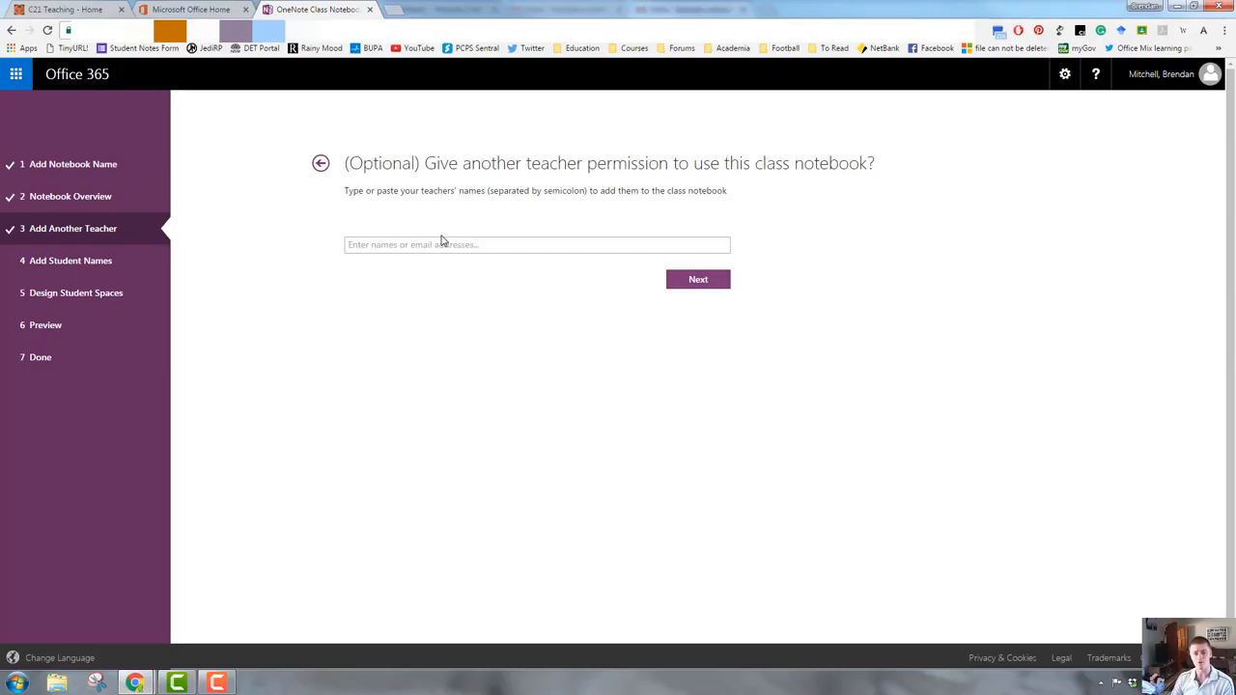
mouse_move(626, 258)
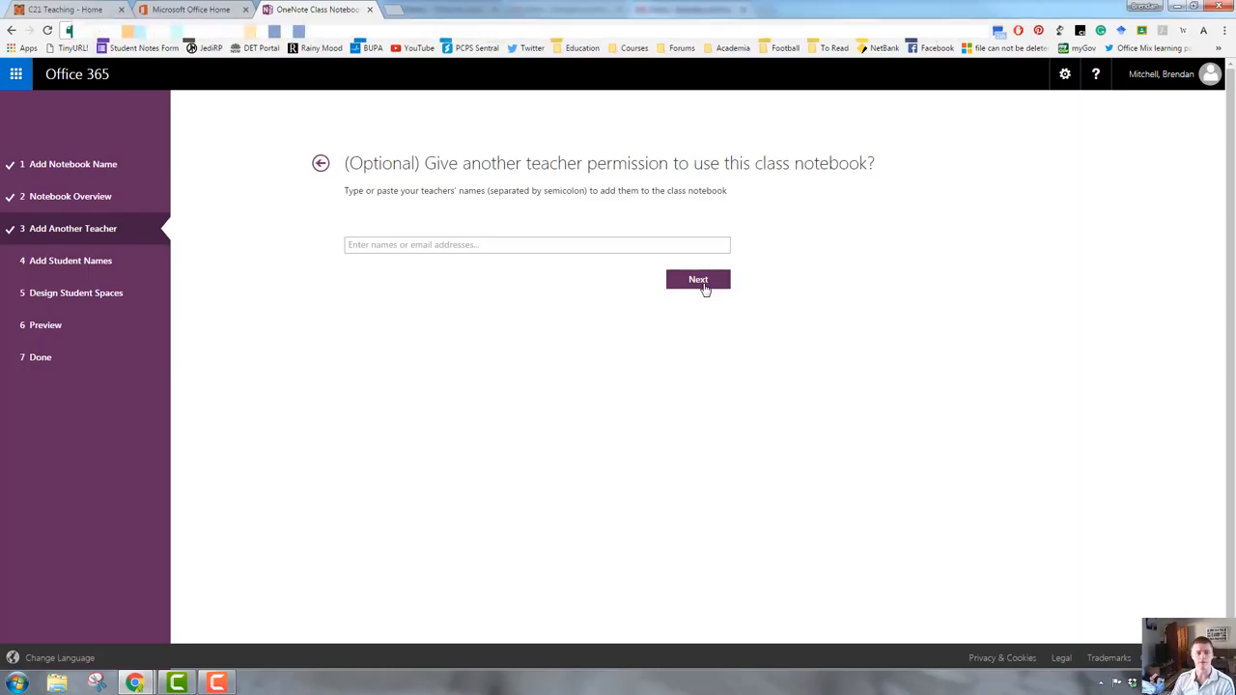
click(697, 278)
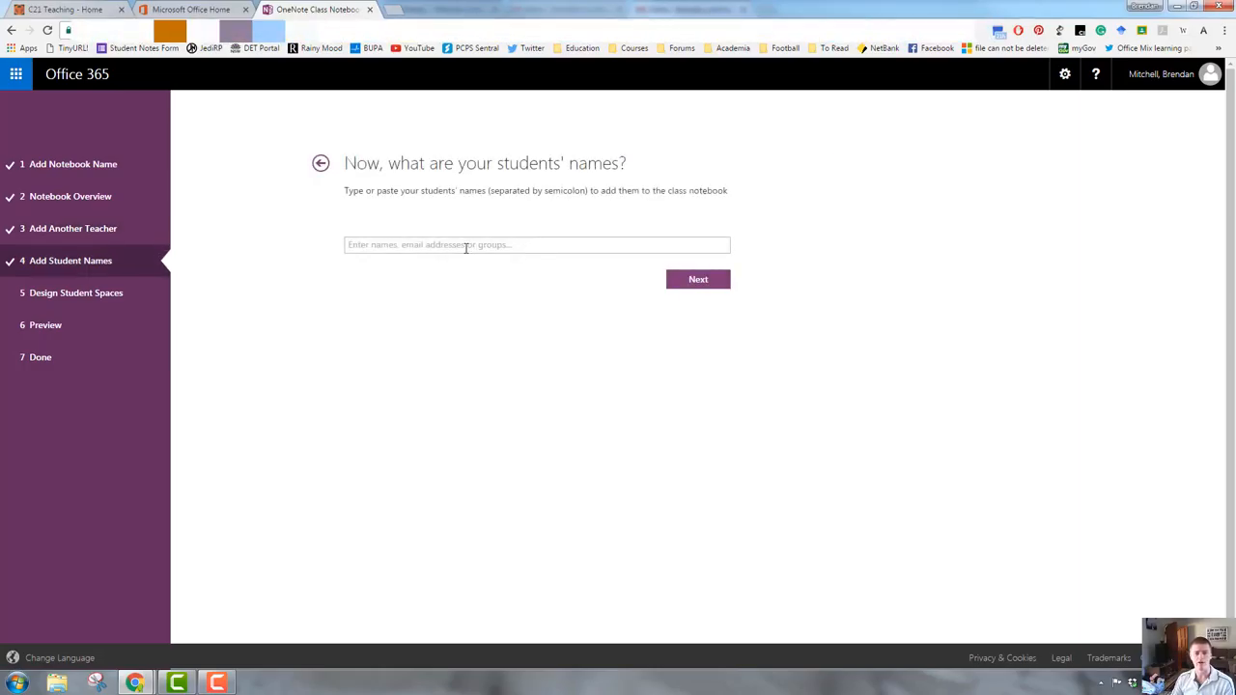
click(537, 244)
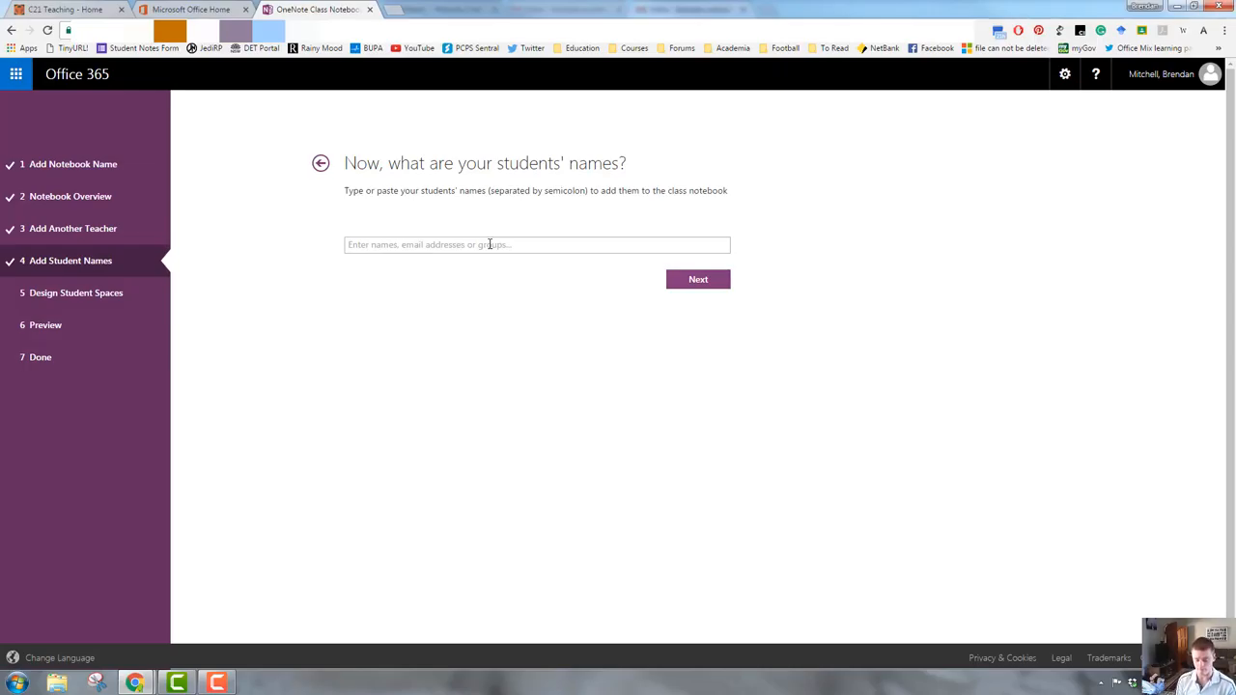
text(Abbott, Heather)
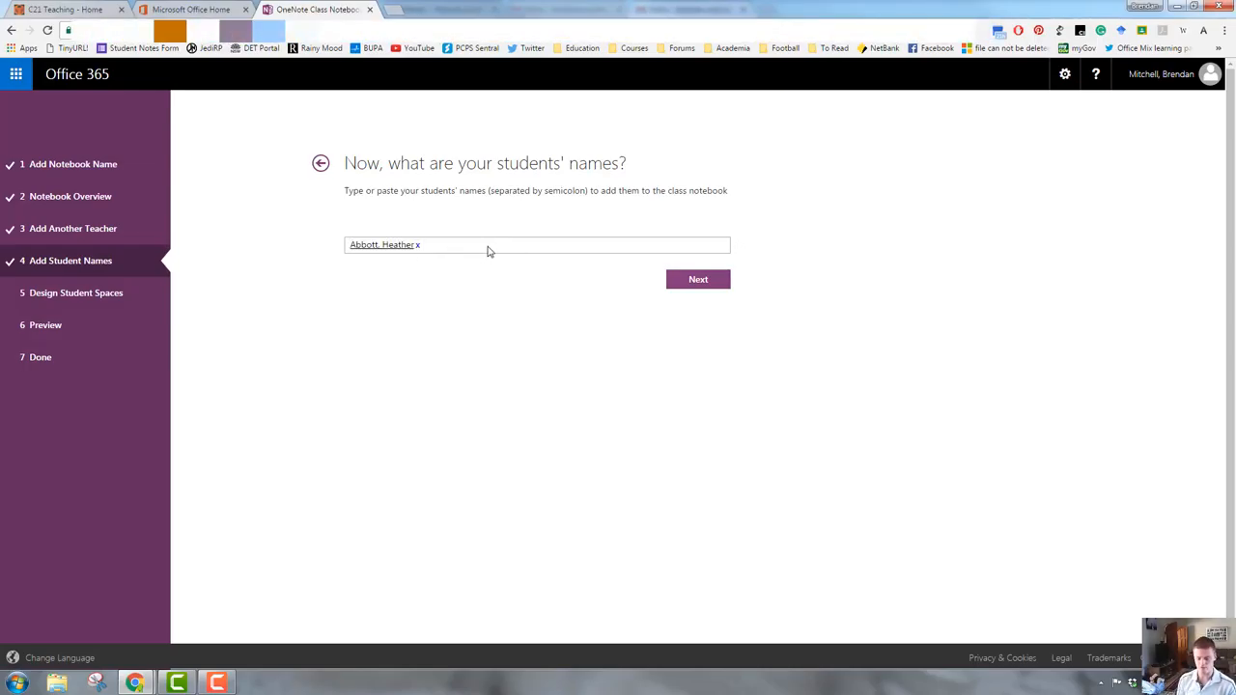
click(697, 278)
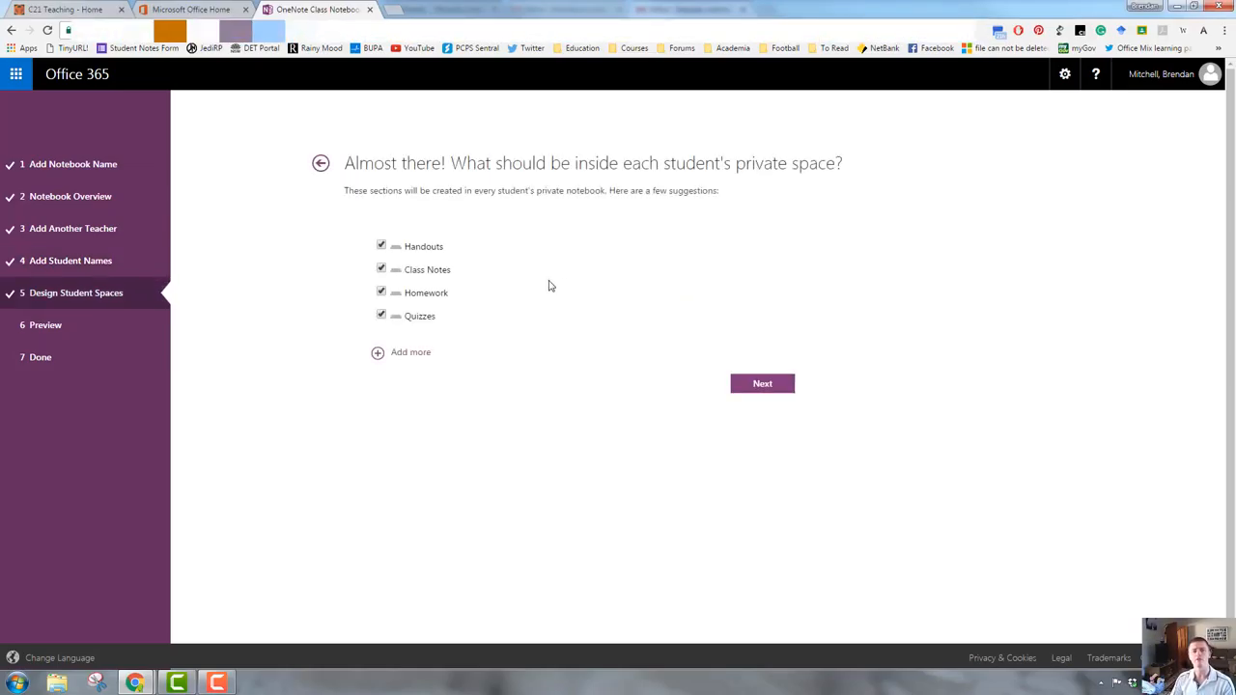
mouse_move(440, 301)
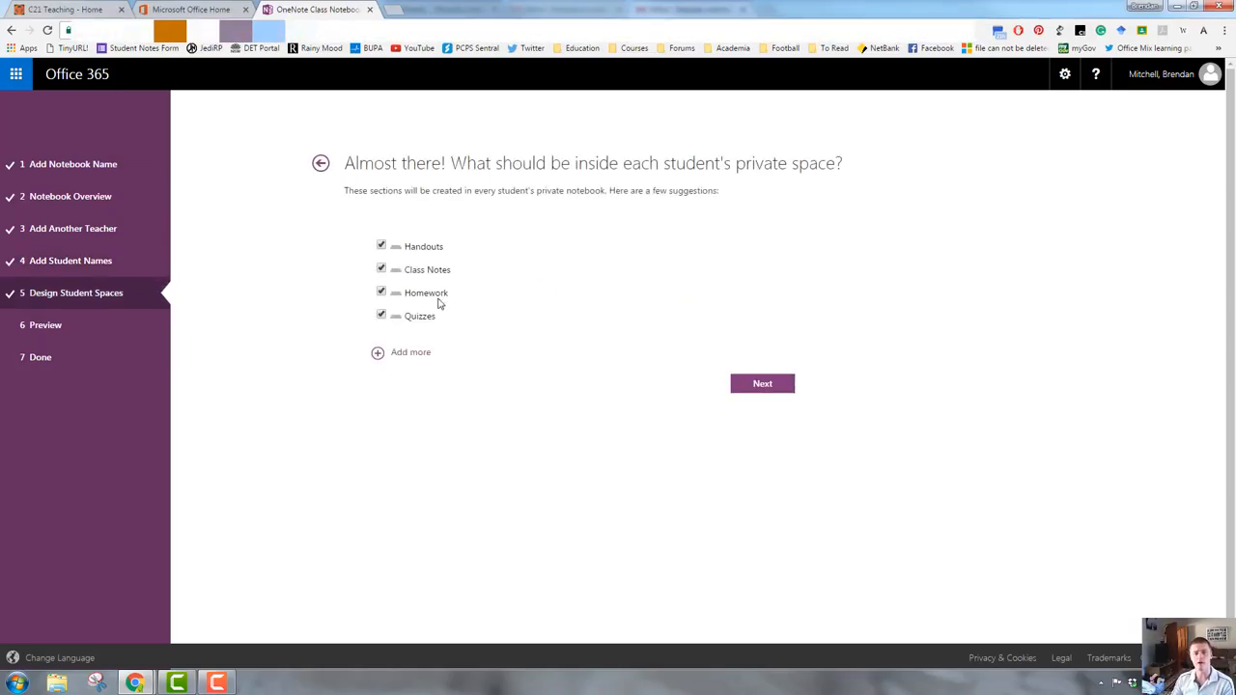
- Add a fifth section, New Section (1), to each student's private space
click(410, 351)
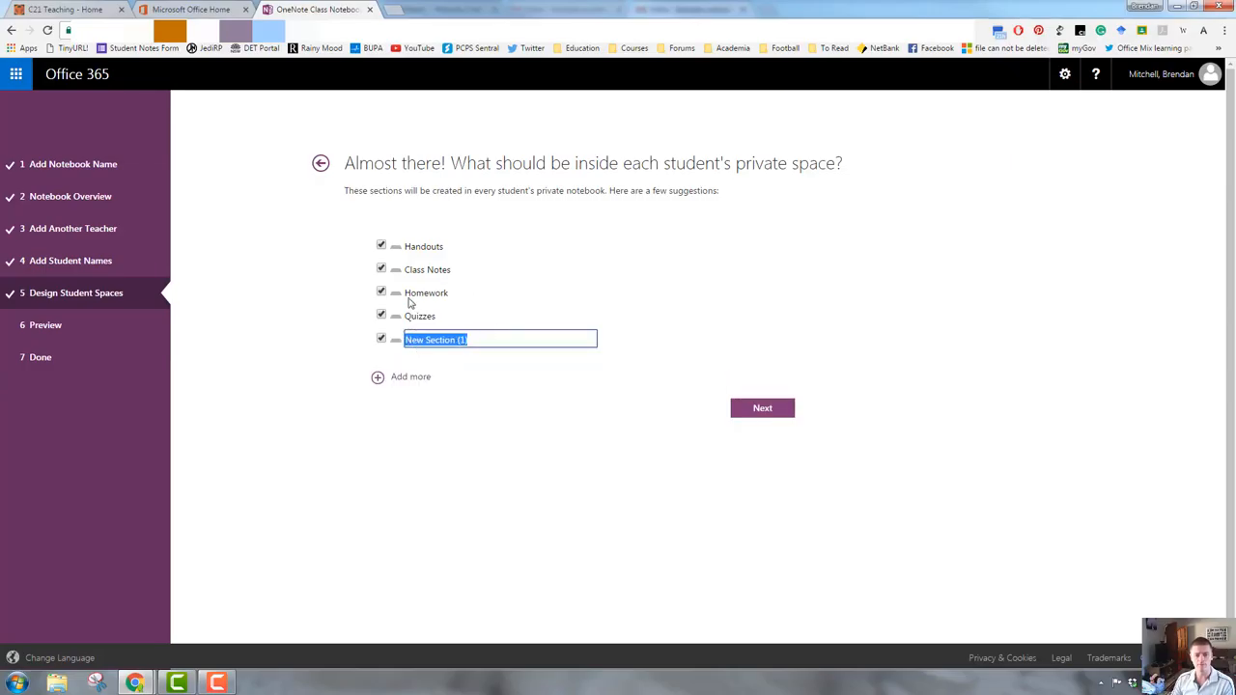
mouse_move(448, 243)
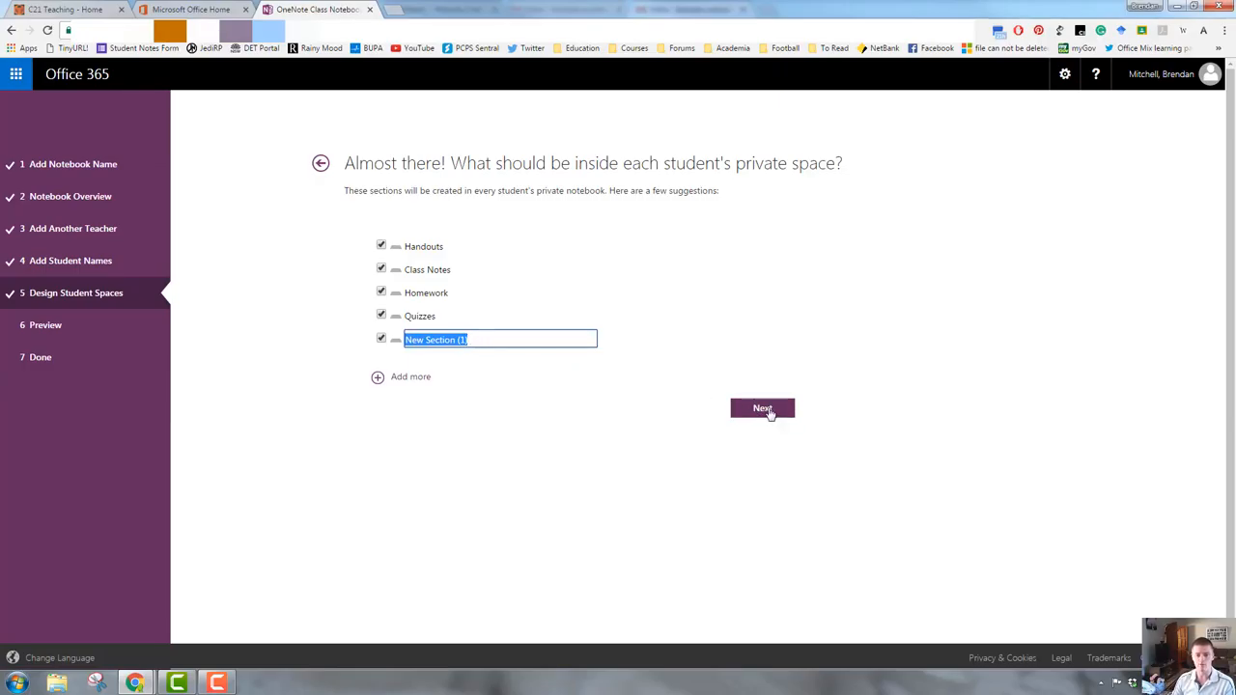
- Compare the teacher's and student's notebook previews, then create the 2017 Stage 3 notebook
click(760, 407)
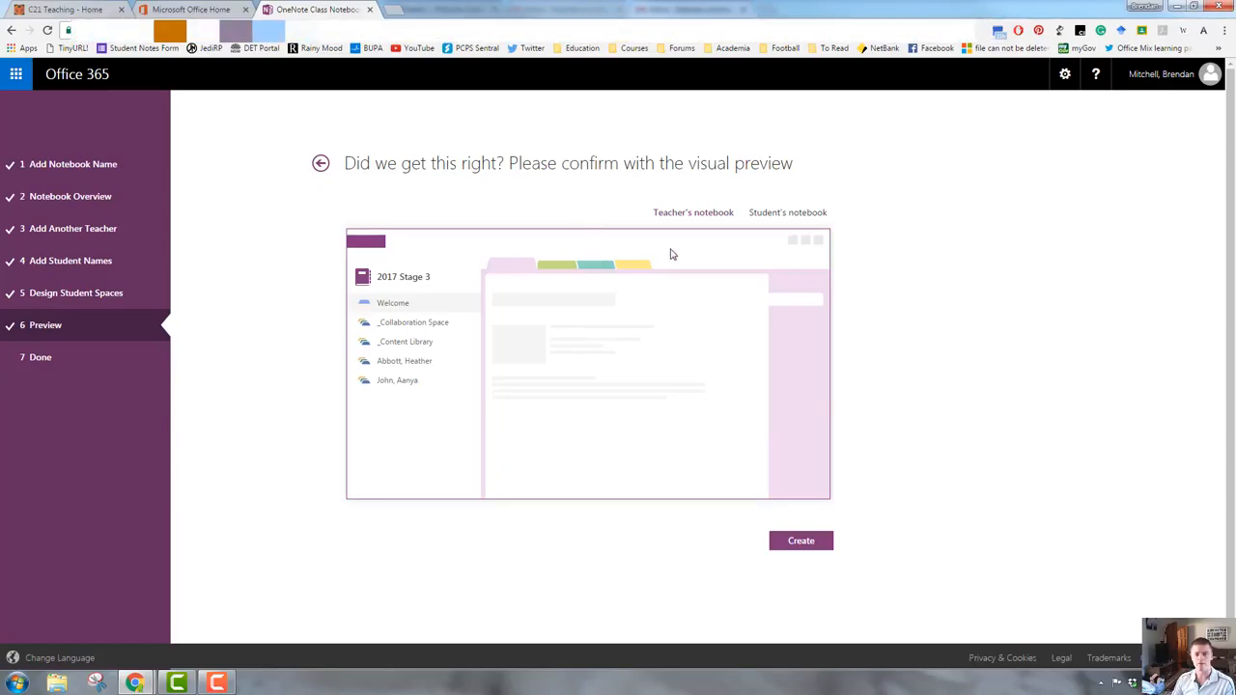
mouse_move(699, 217)
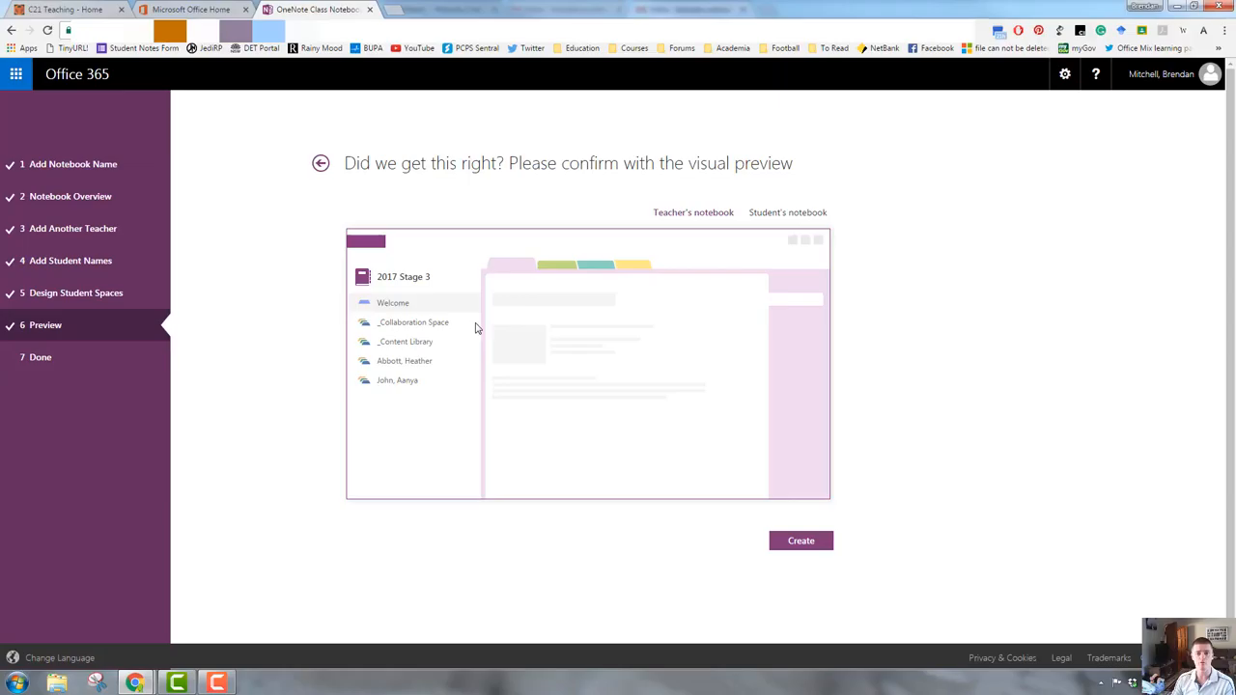
click(786, 212)
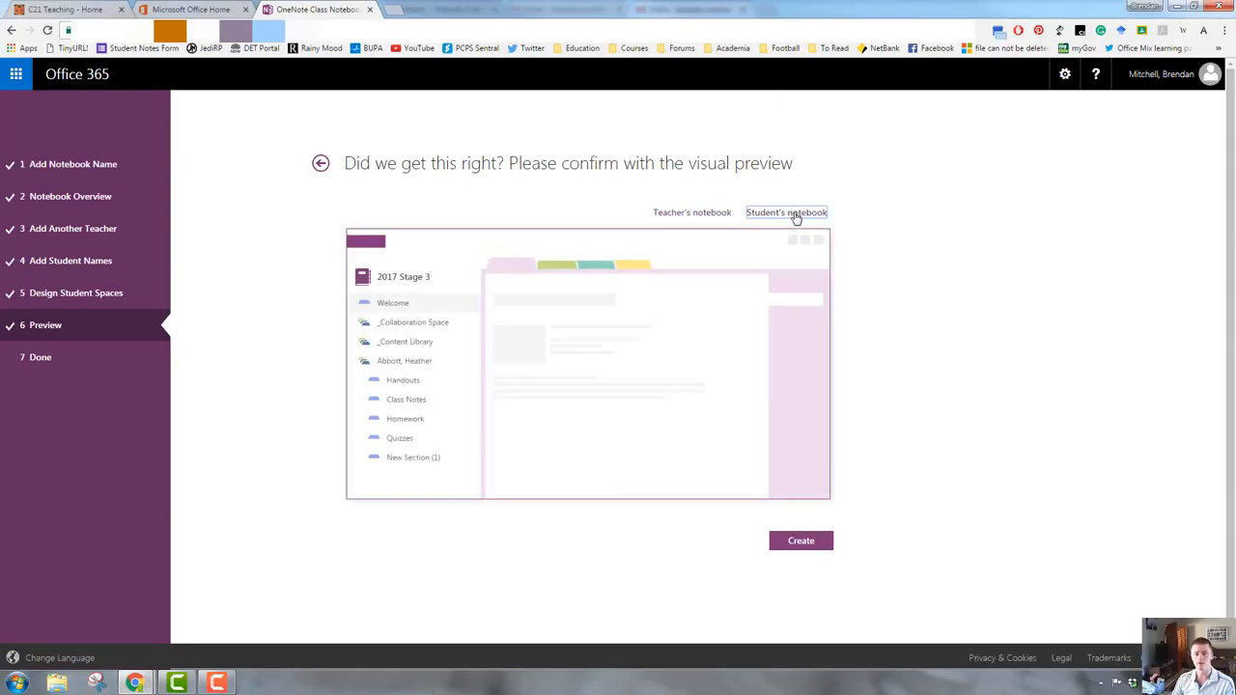
mouse_move(705, 216)
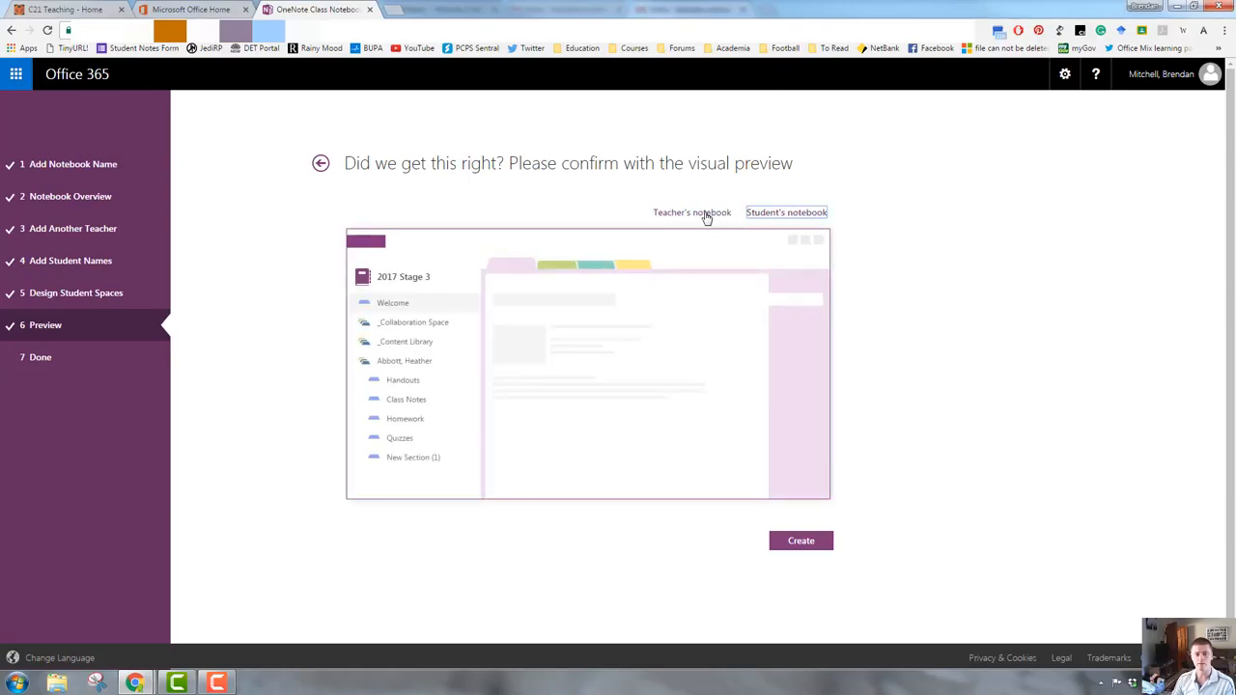
click(692, 211)
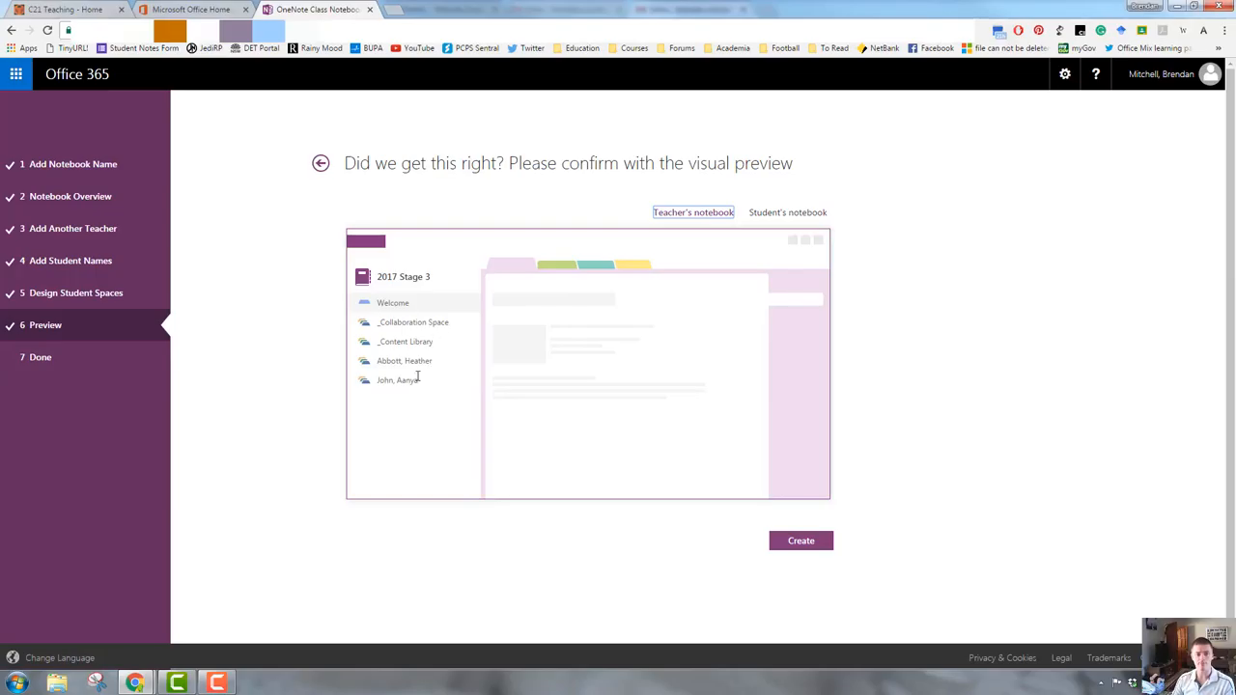
mouse_move(414, 377)
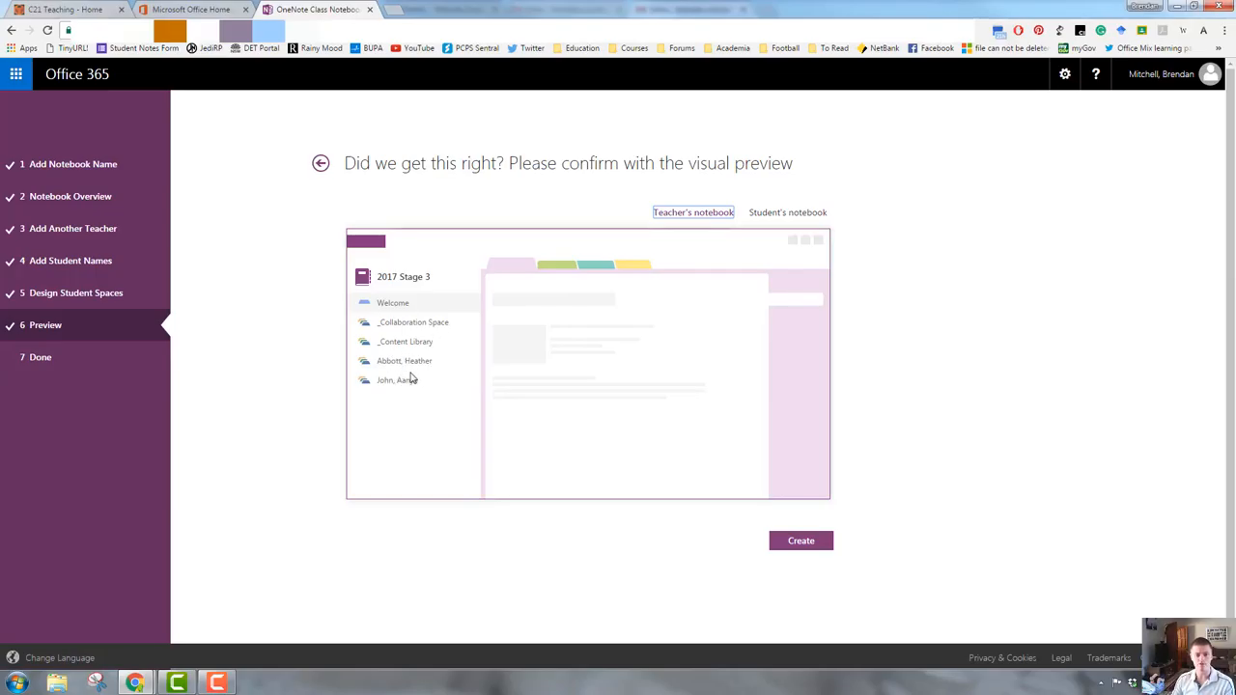
click(786, 213)
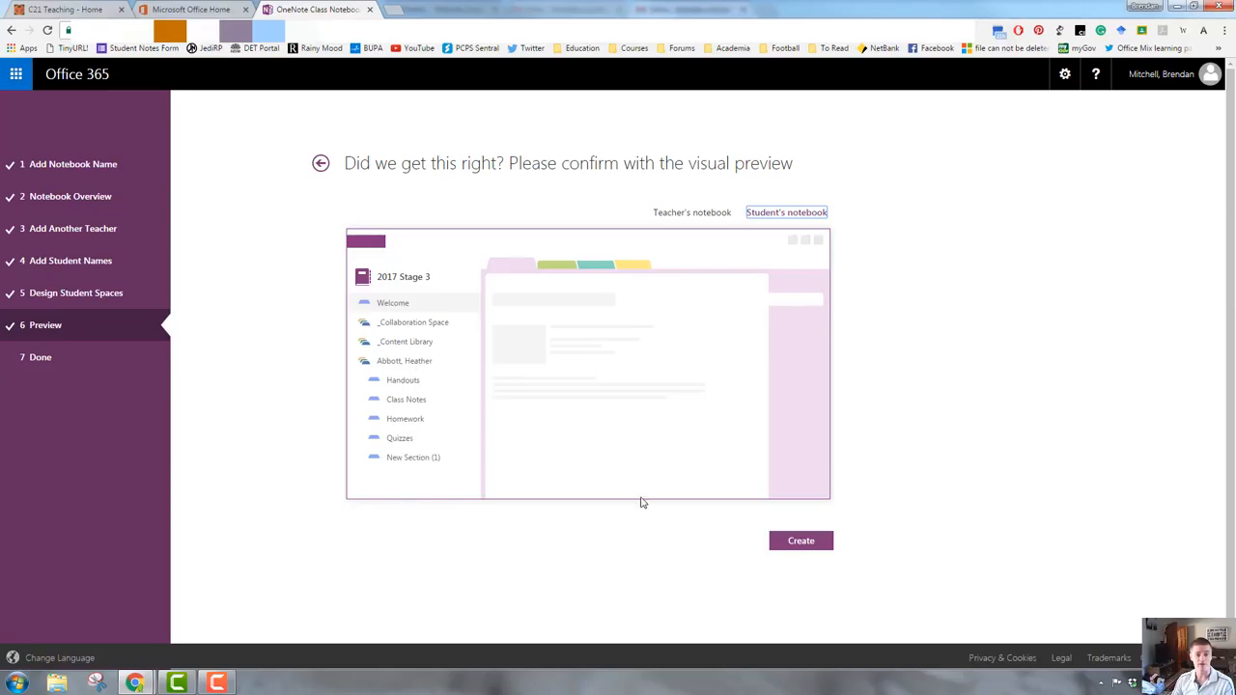
click(799, 540)
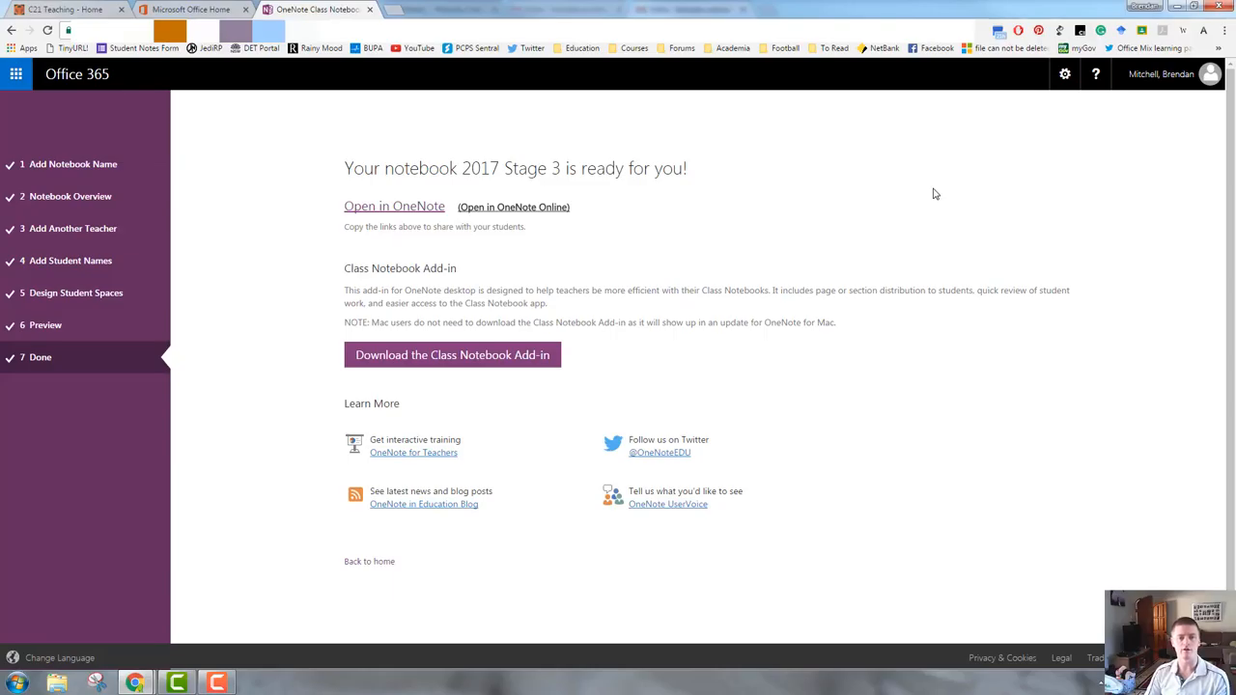
mouse_move(394, 205)
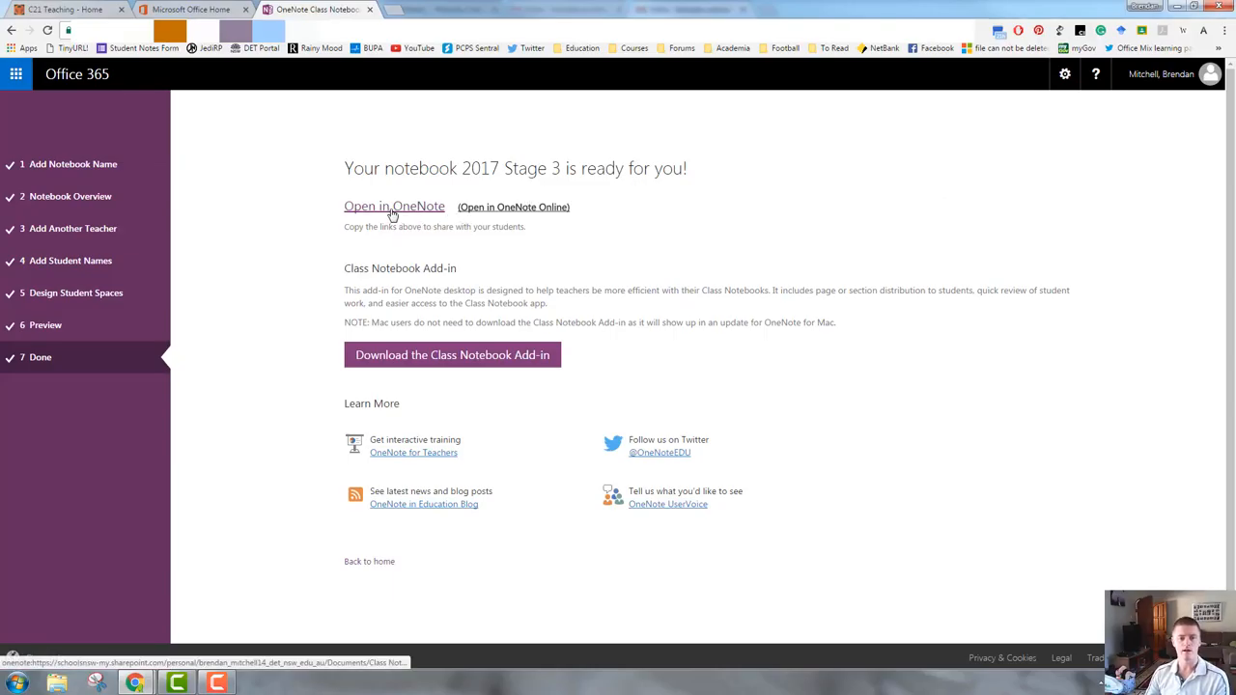
mouse_move(437, 220)
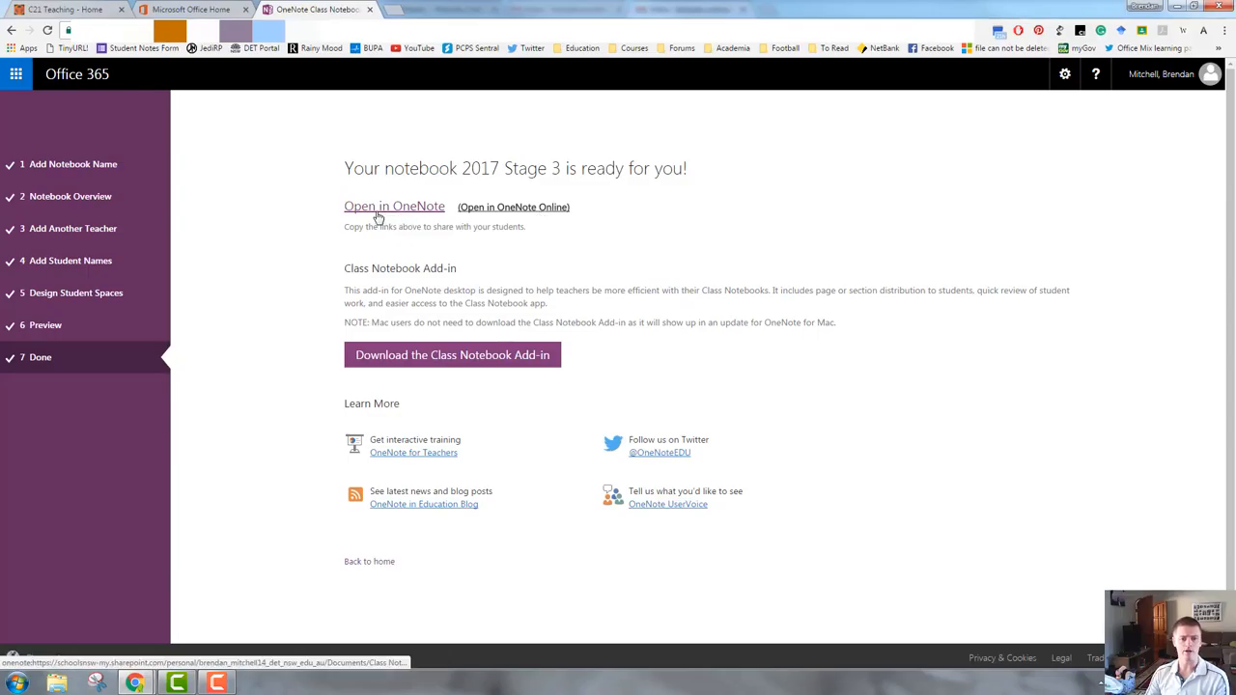
- Copy the new notebook's link address and bring up the Office 365 app launcher
right_click(394, 204)
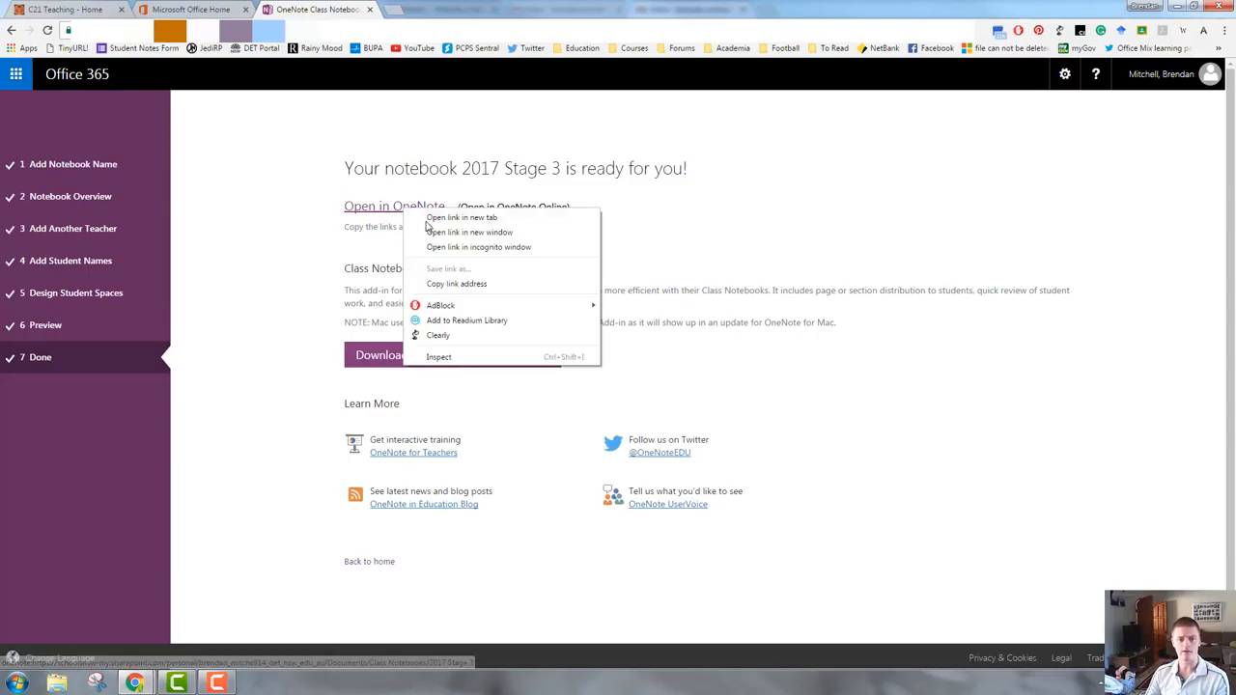
click(750, 241)
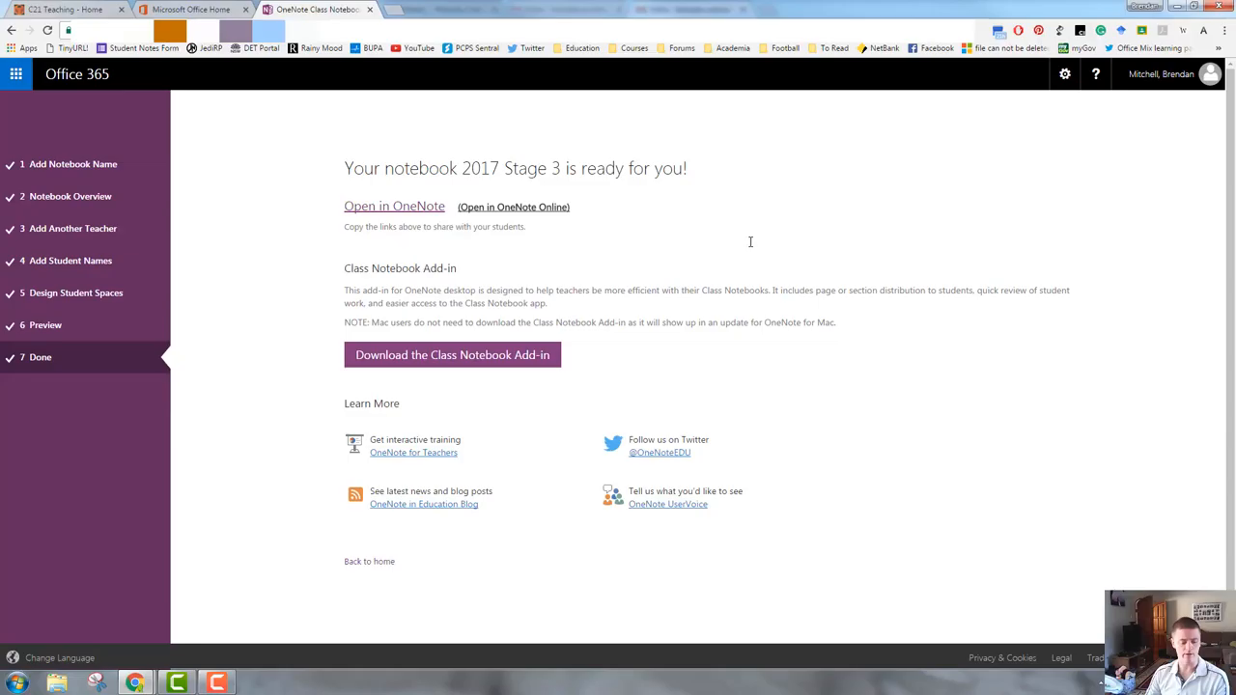
mouse_move(463, 274)
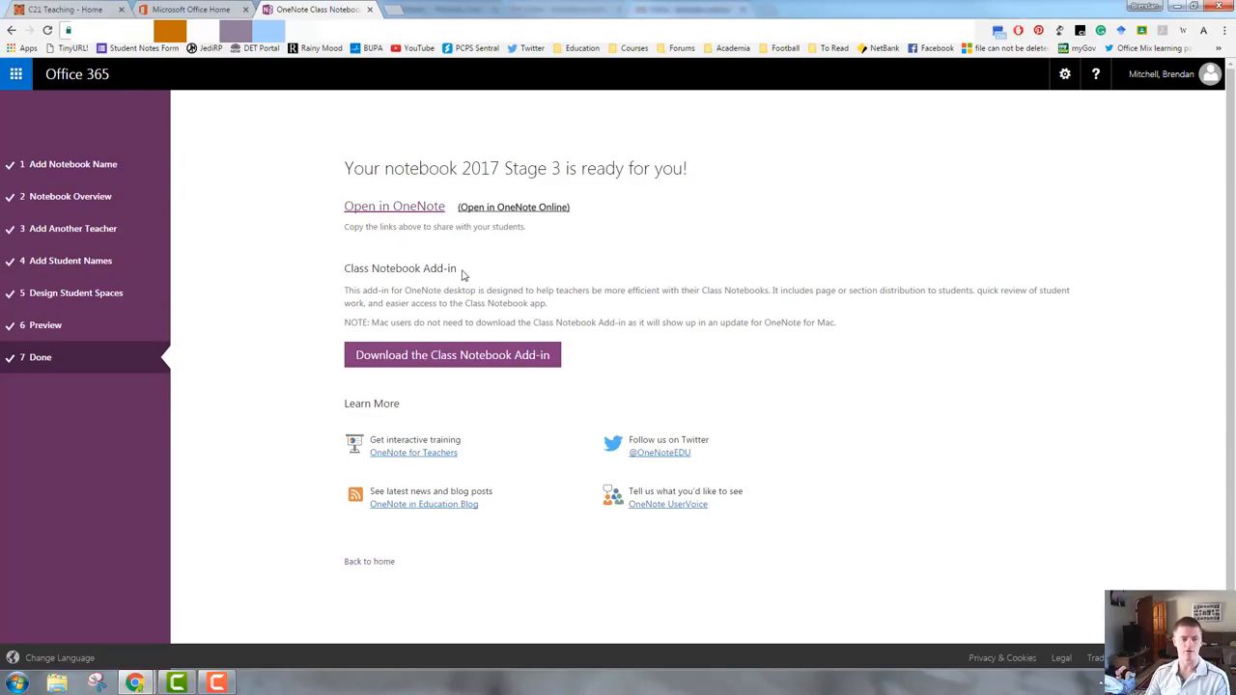
mouse_move(537, 275)
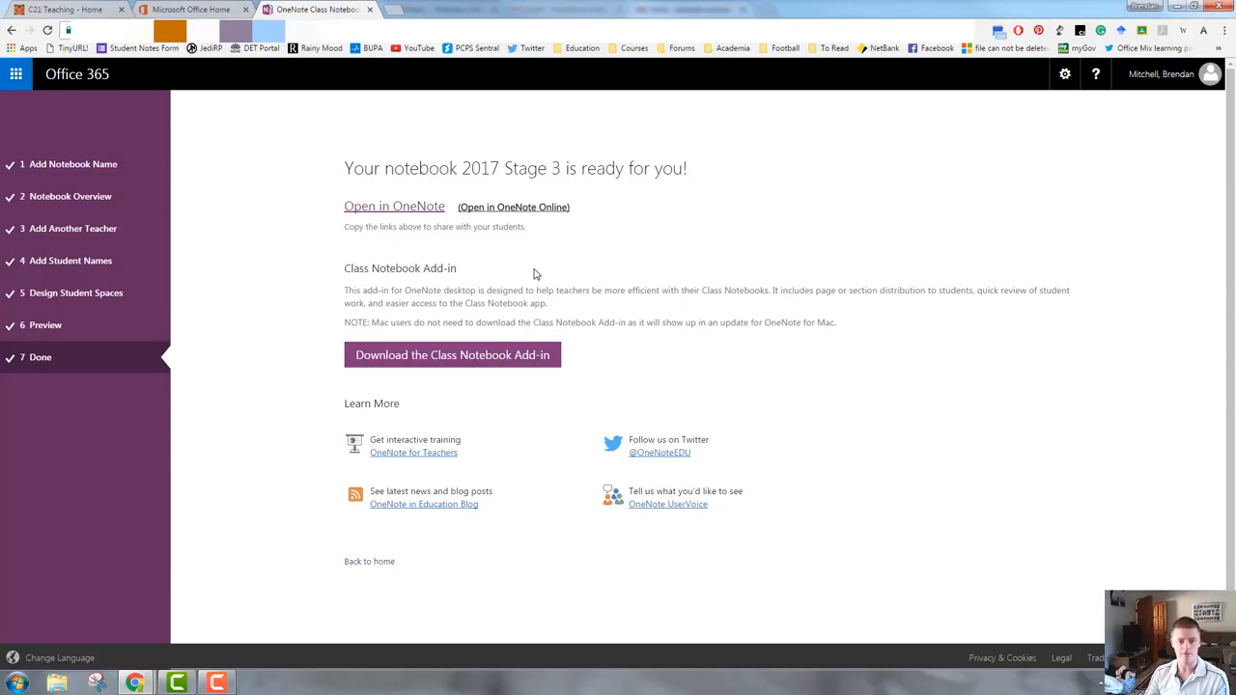
mouse_move(405, 413)
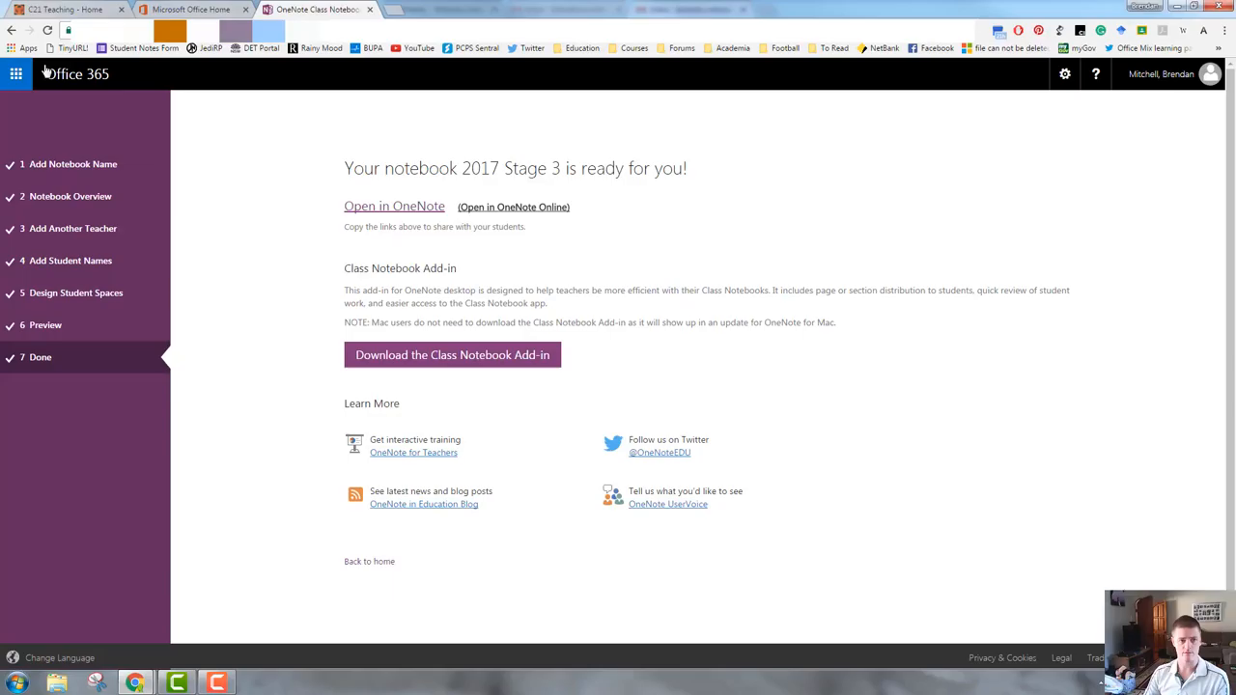
click(16, 73)
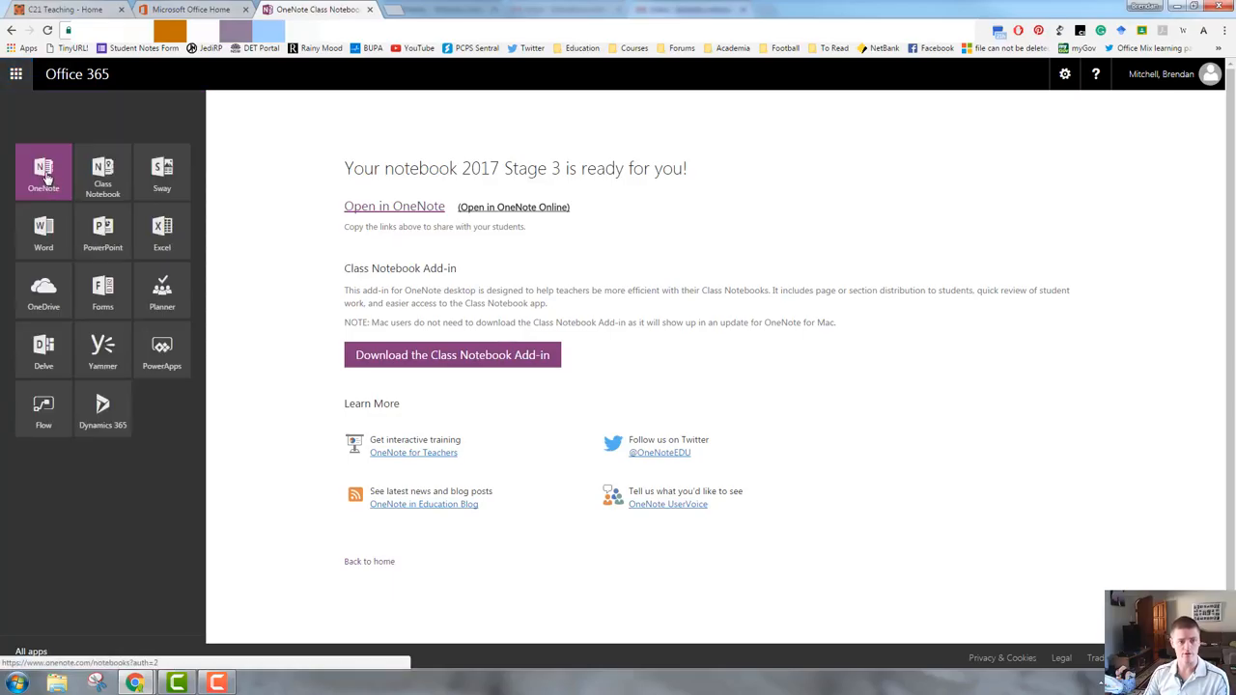